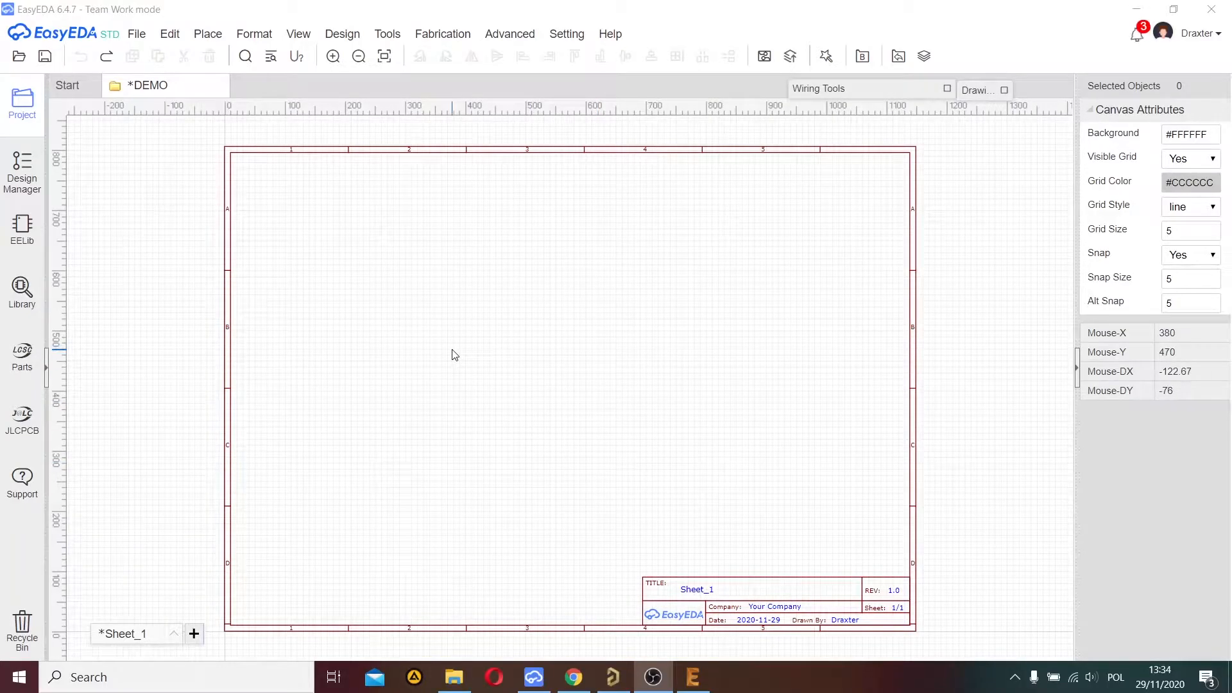
mouse_move(485, 349)
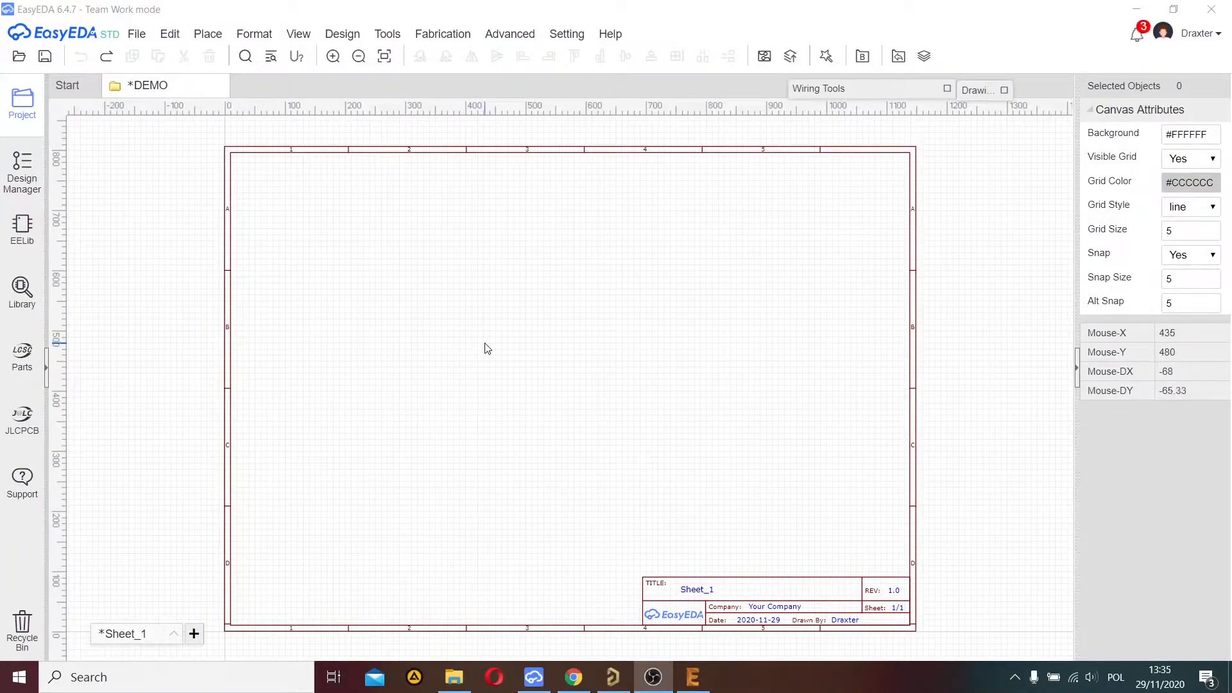
mouse_move(493, 345)
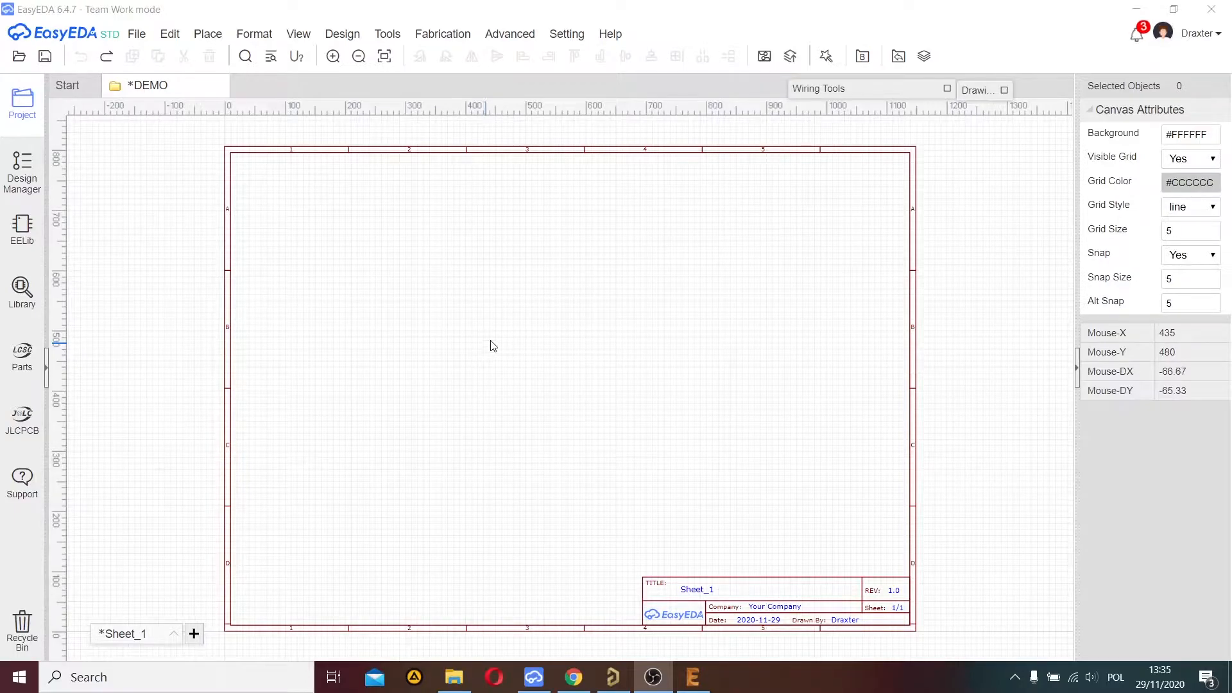
mouse_move(496, 331)
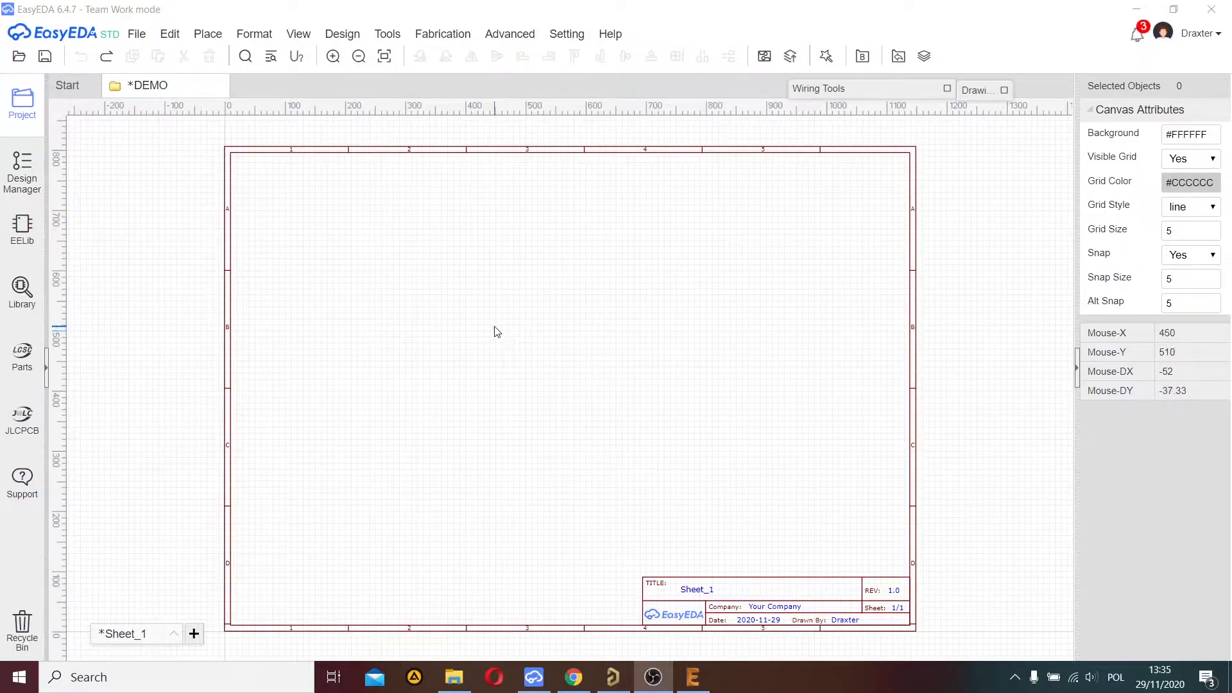
Step: Search the LCSC Electronics catalogue for STM32F103 parts
left_click(572, 677)
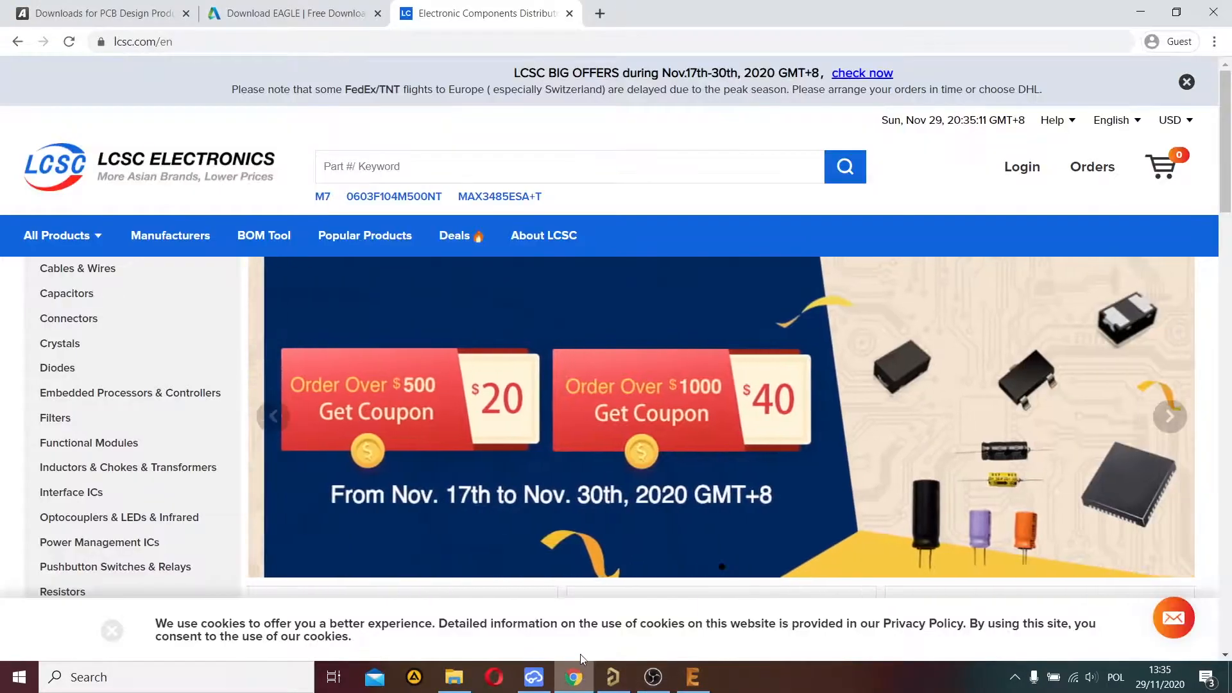
left_click(431, 165)
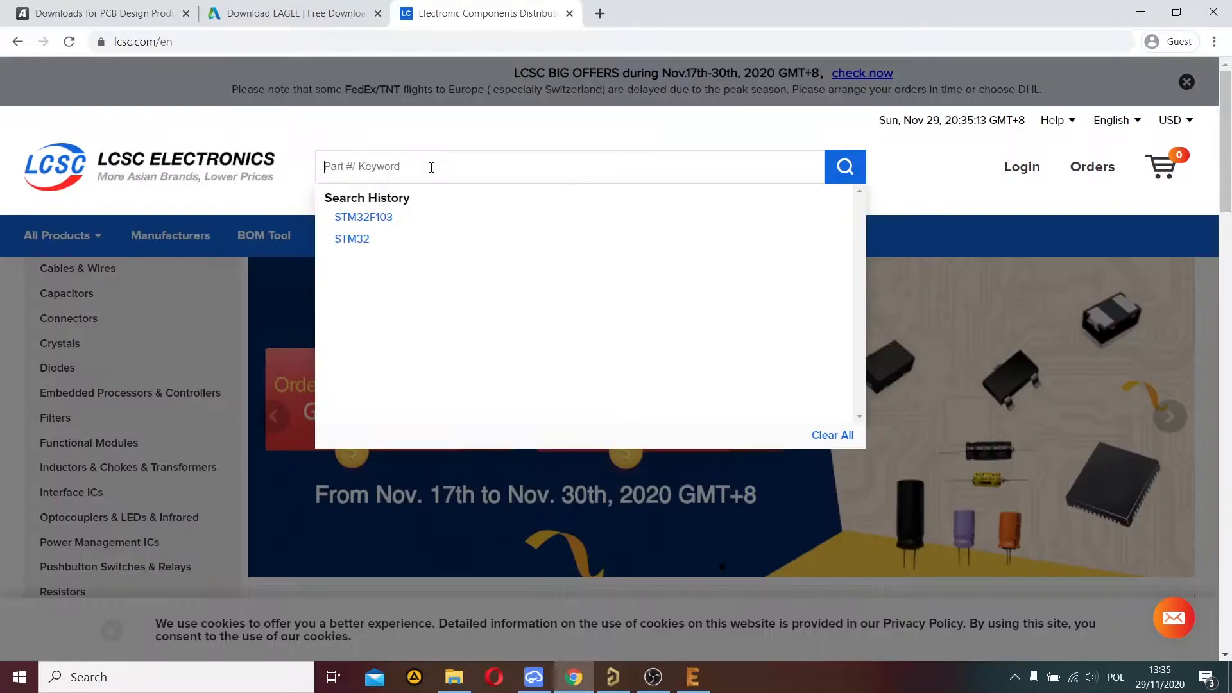
type("STM32F103")
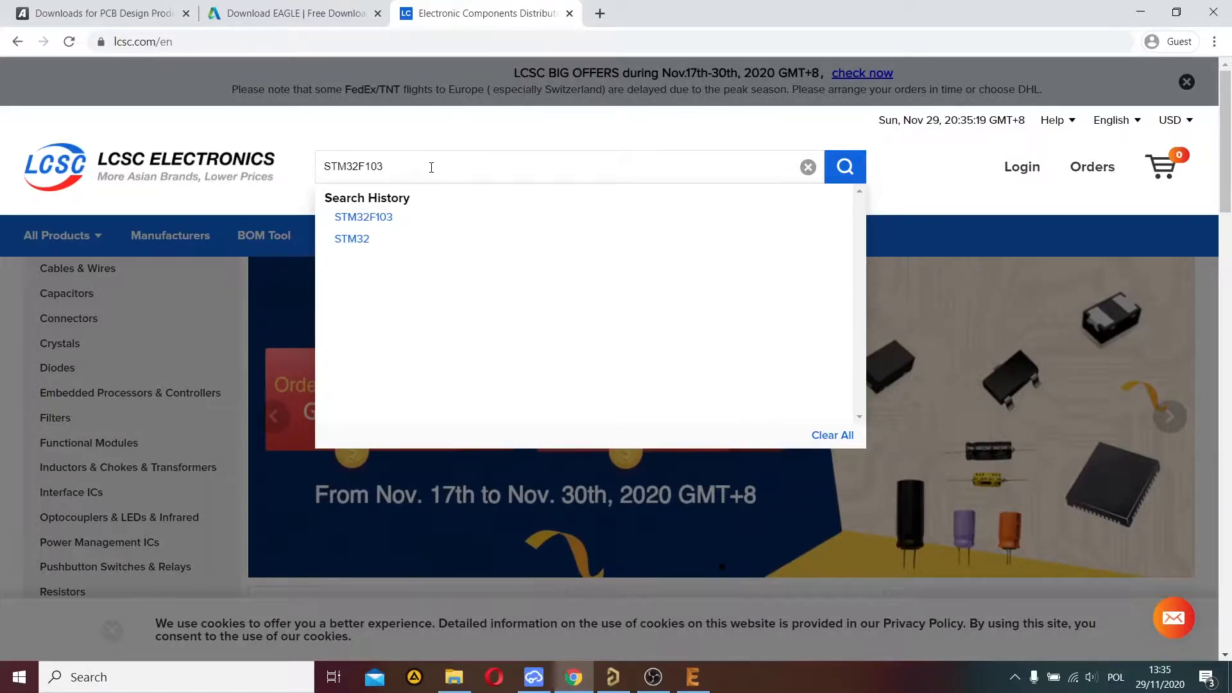
left_click(845, 167)
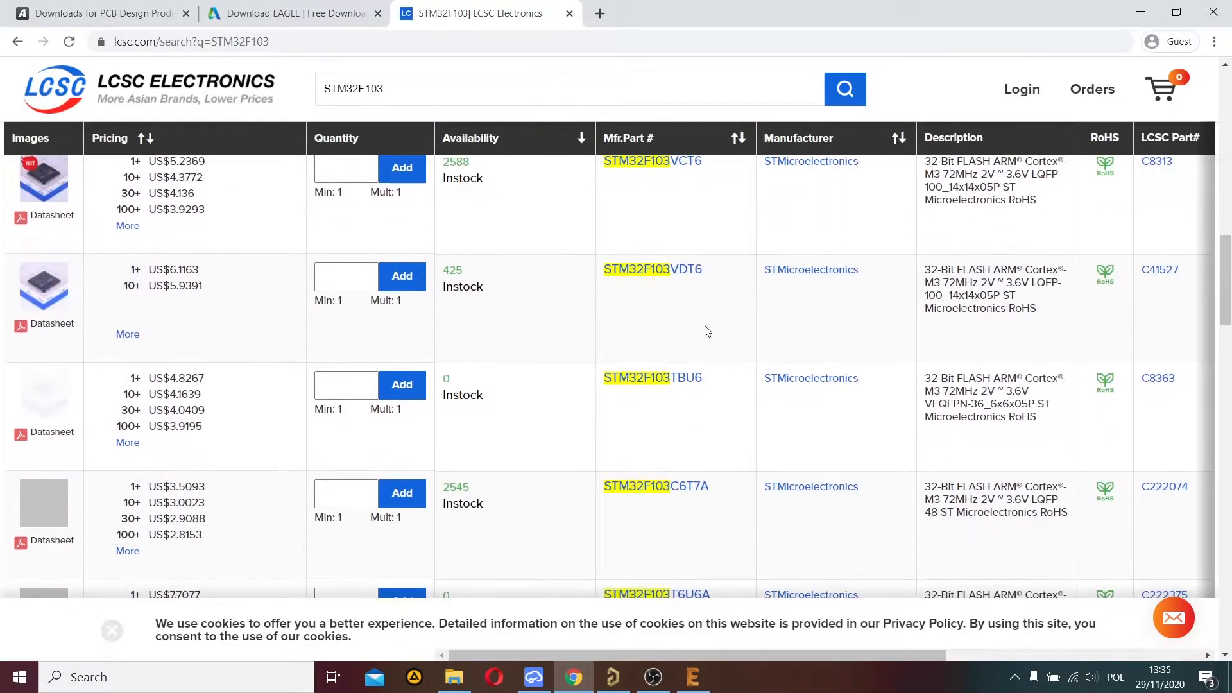
Step: Open the STM32F103C8T6 product page (part C8734) from the results
scroll("down", 3)
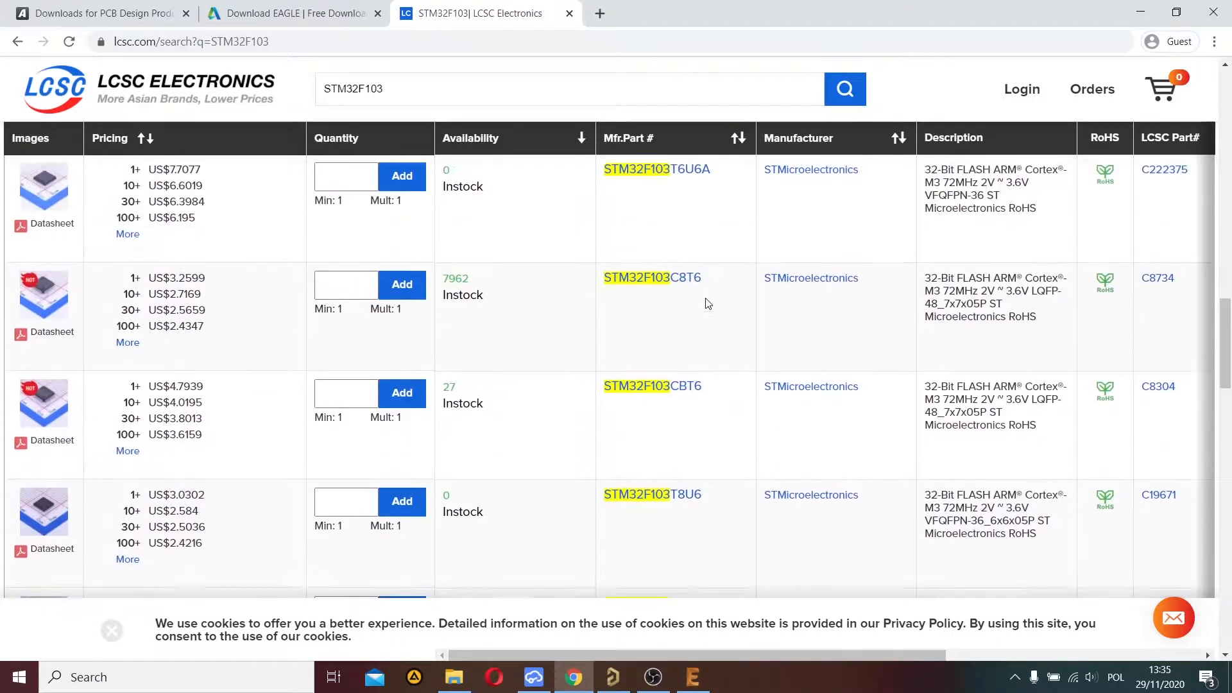
left_click(652, 277)
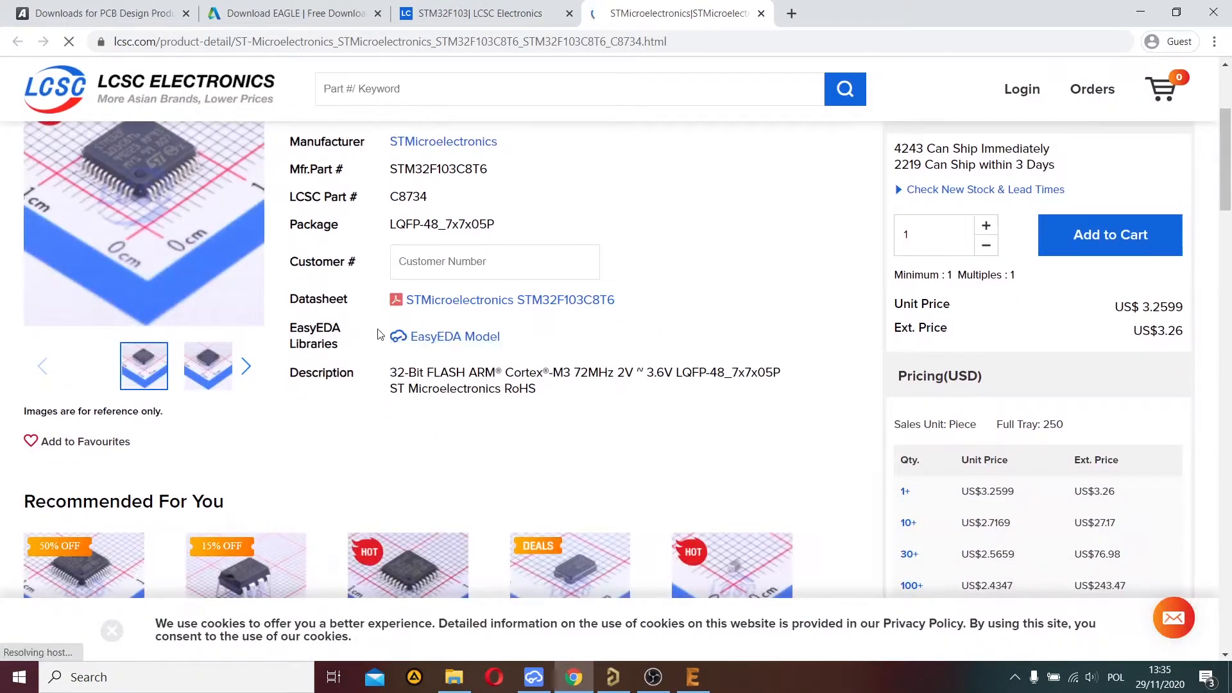
Step: Preview the part's EasyEDA symbol and footprint, then copy the LCSC part number C8734
left_click(454, 337)
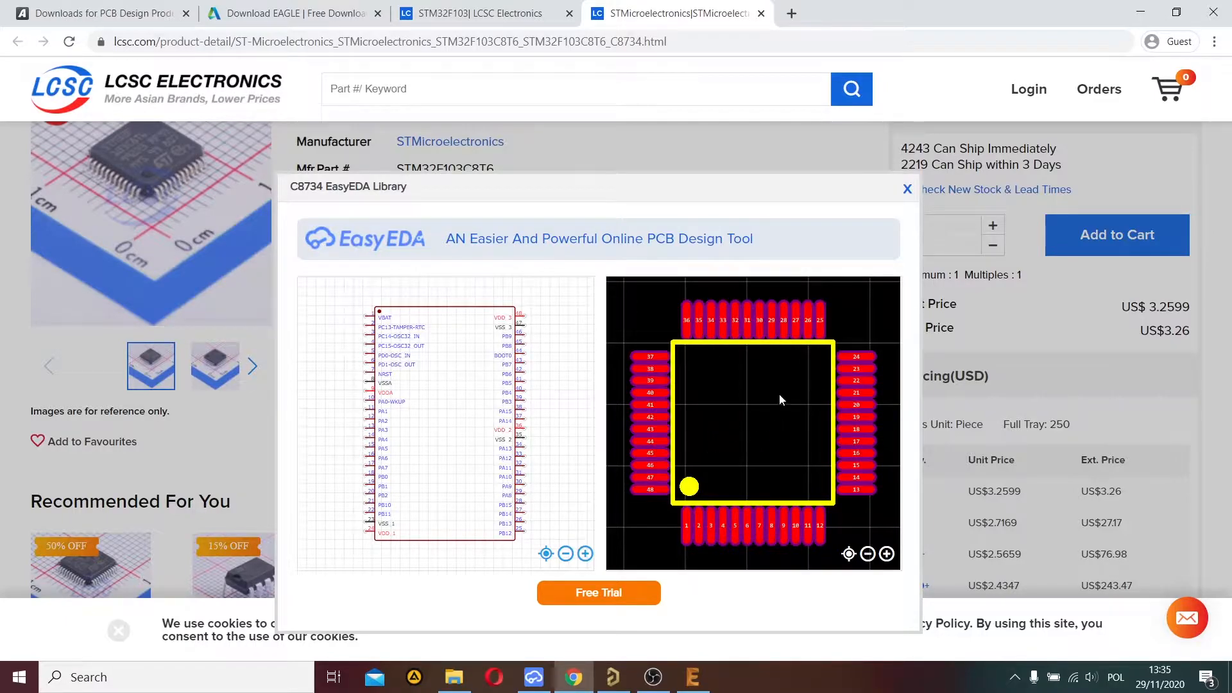
mouse_move(749, 392)
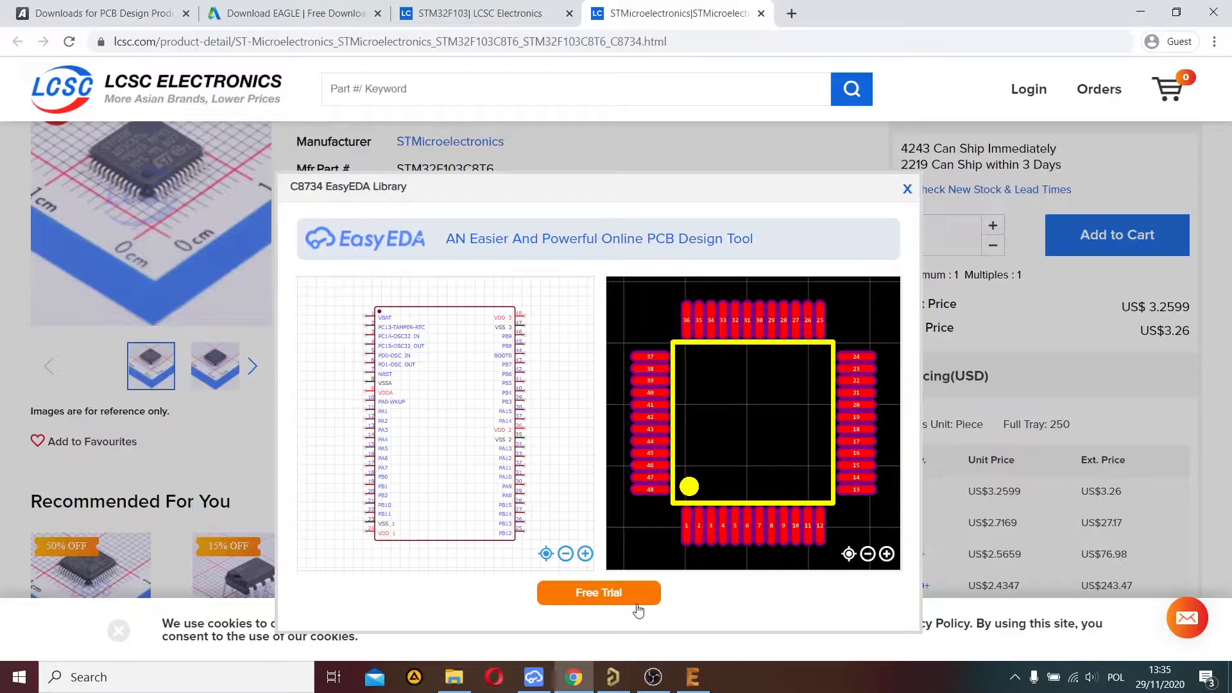
left_click(906, 189)
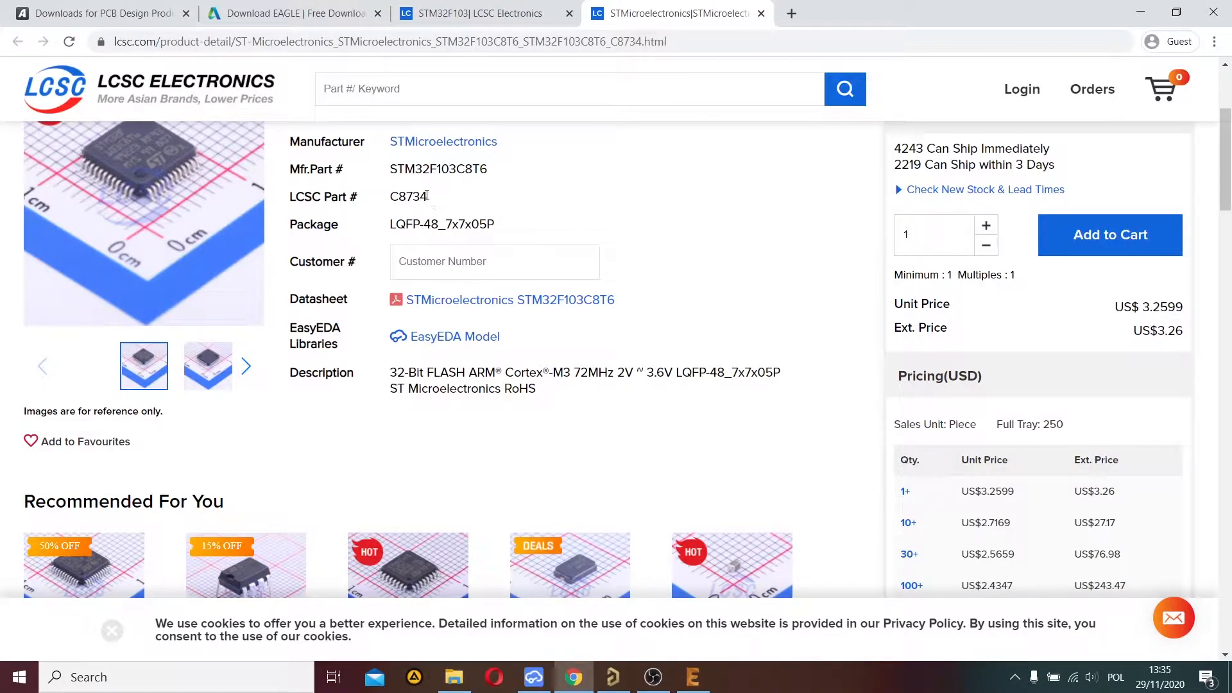
right_click(408, 196)
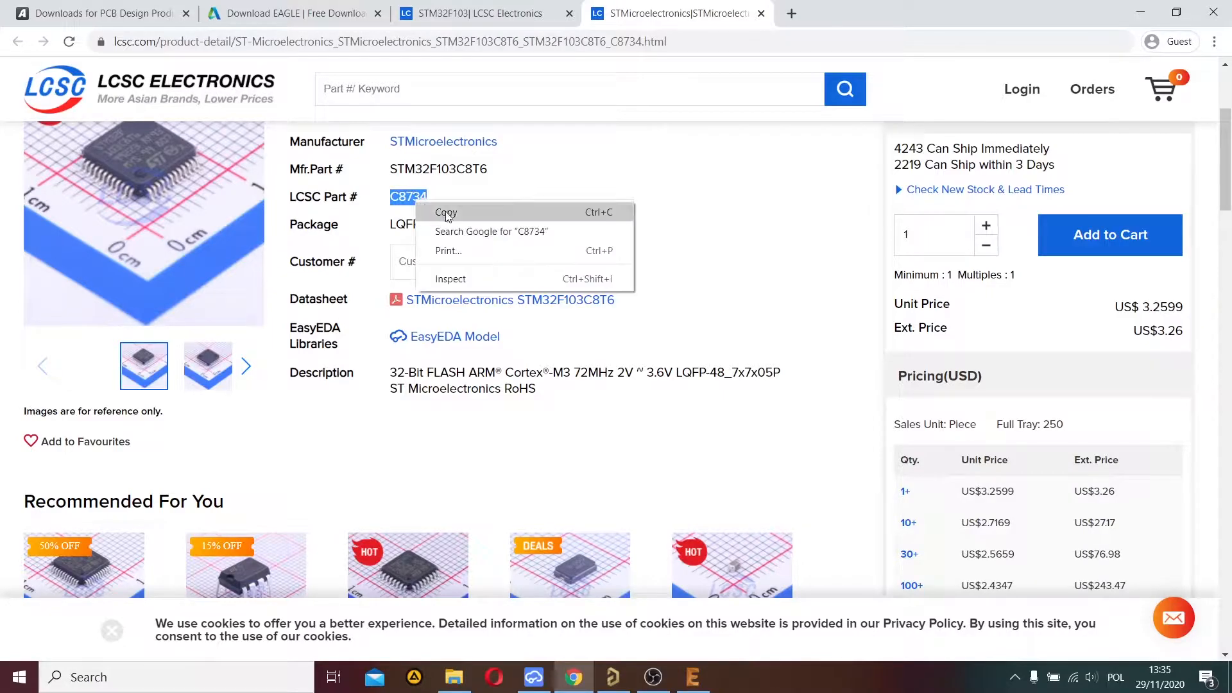
left_click(447, 213)
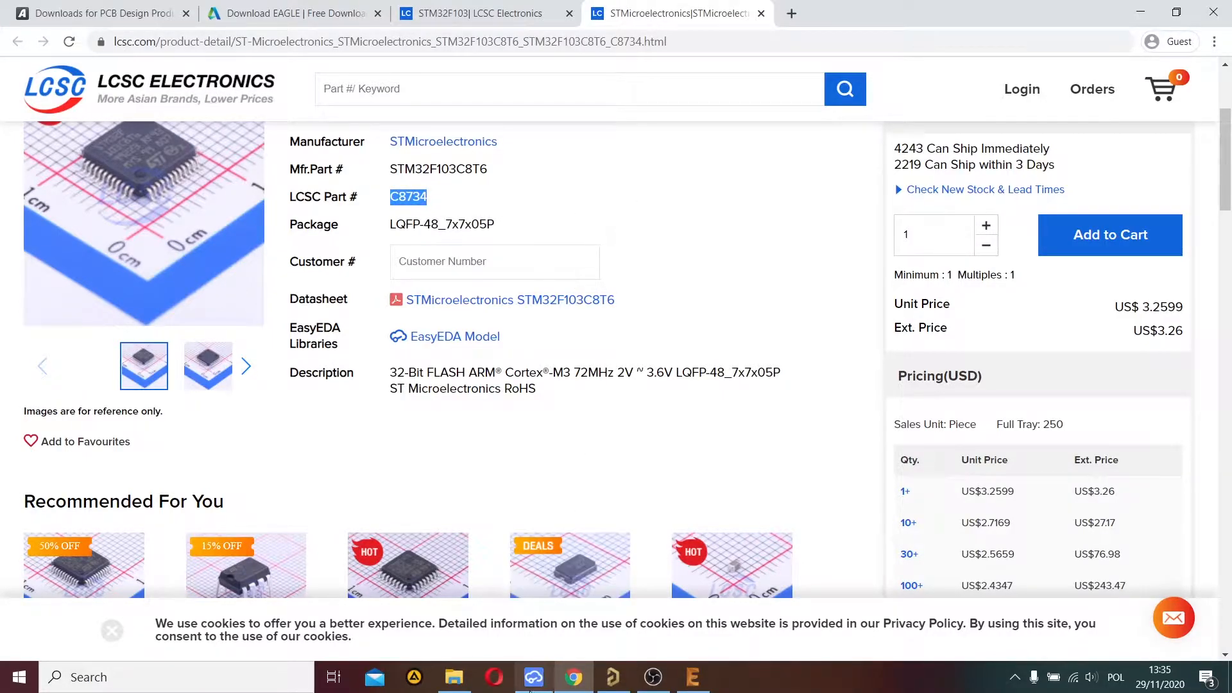
Step: Search the EasyEDA library's LCSC Electronics catalogue for part C8734
left_click(534, 678)
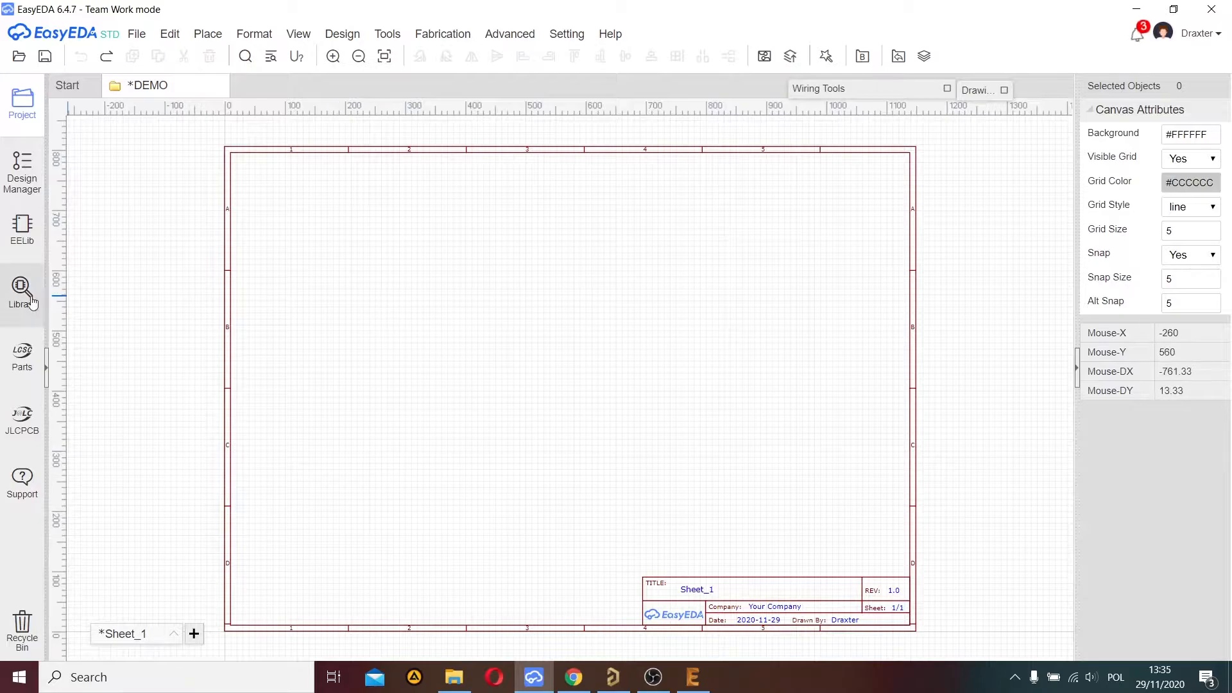
left_click(21, 289)
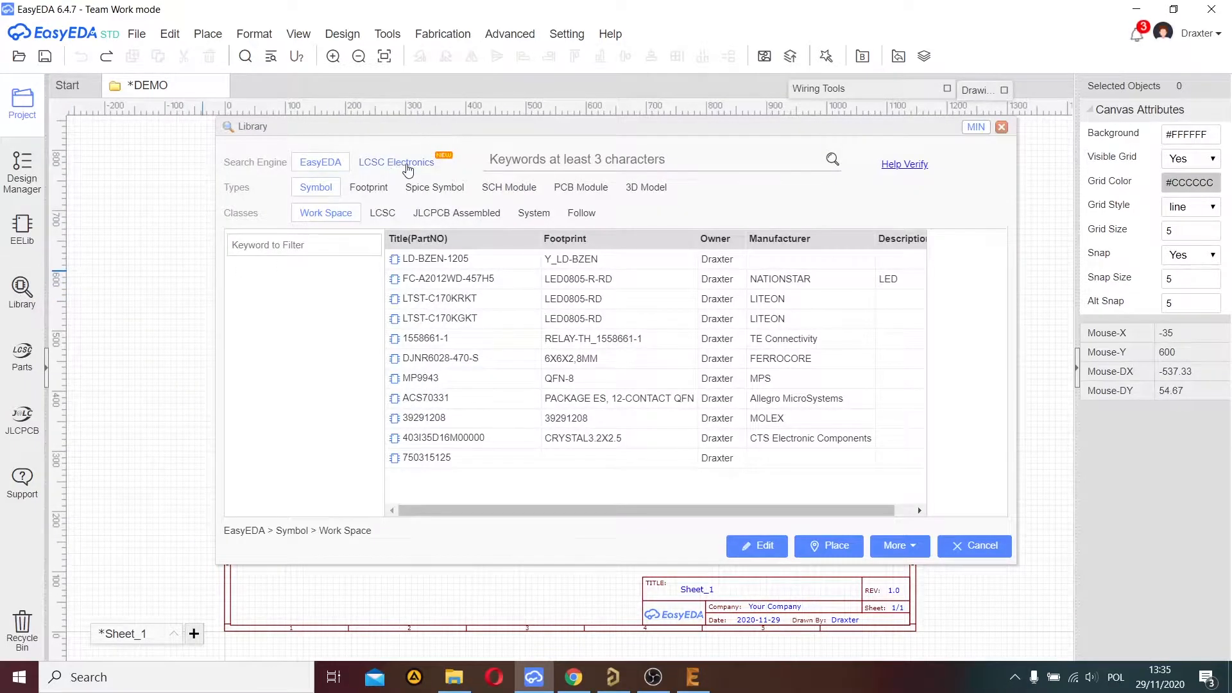
left_click(395, 161)
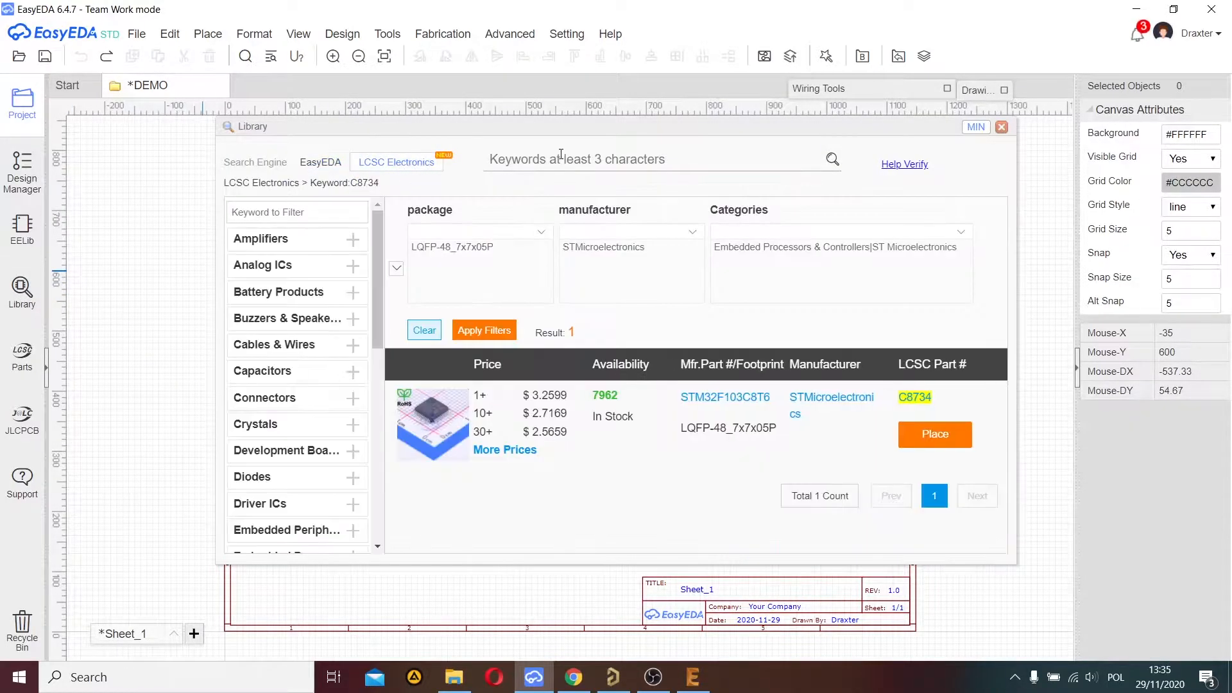
type("C8734")
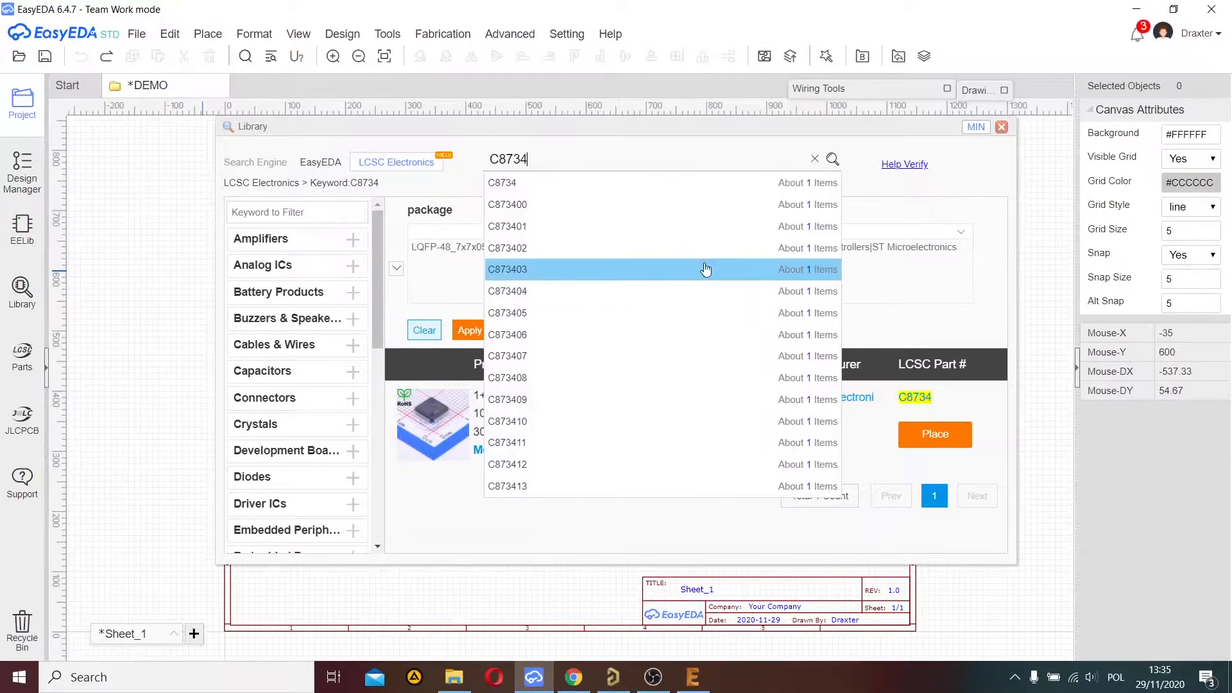
left_click(832, 159)
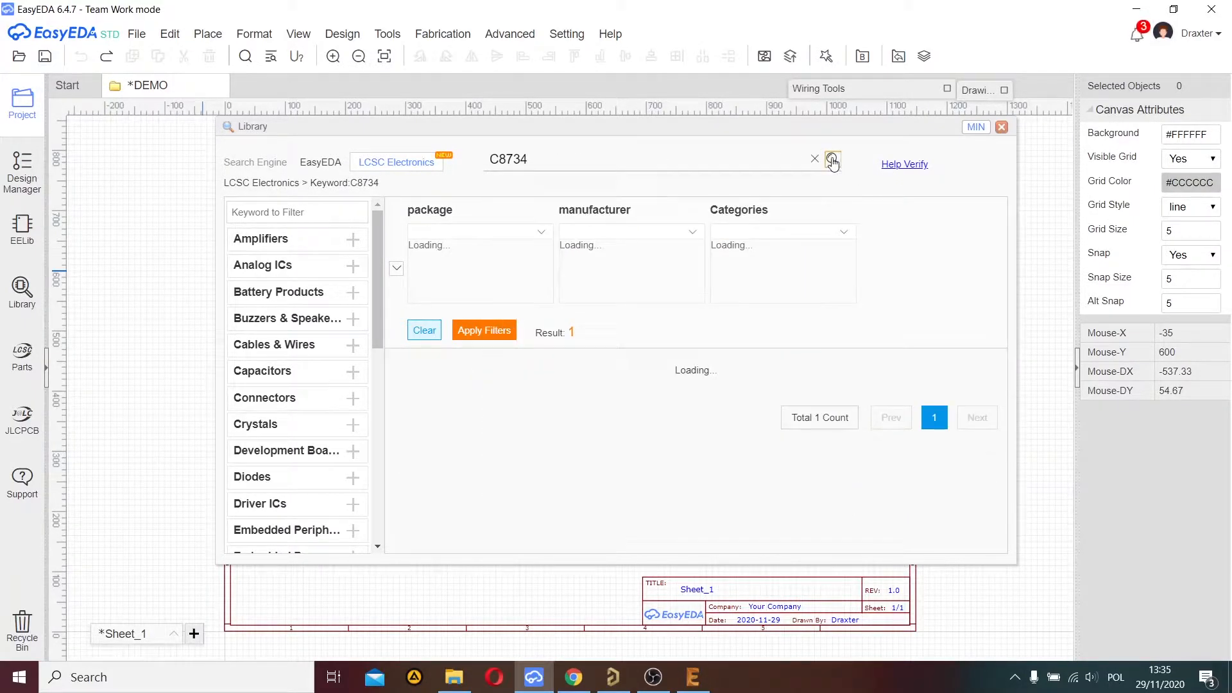
Step: Place the STM32F103C8T6 symbol onto the DEMO schematic sheet
left_click(934, 434)
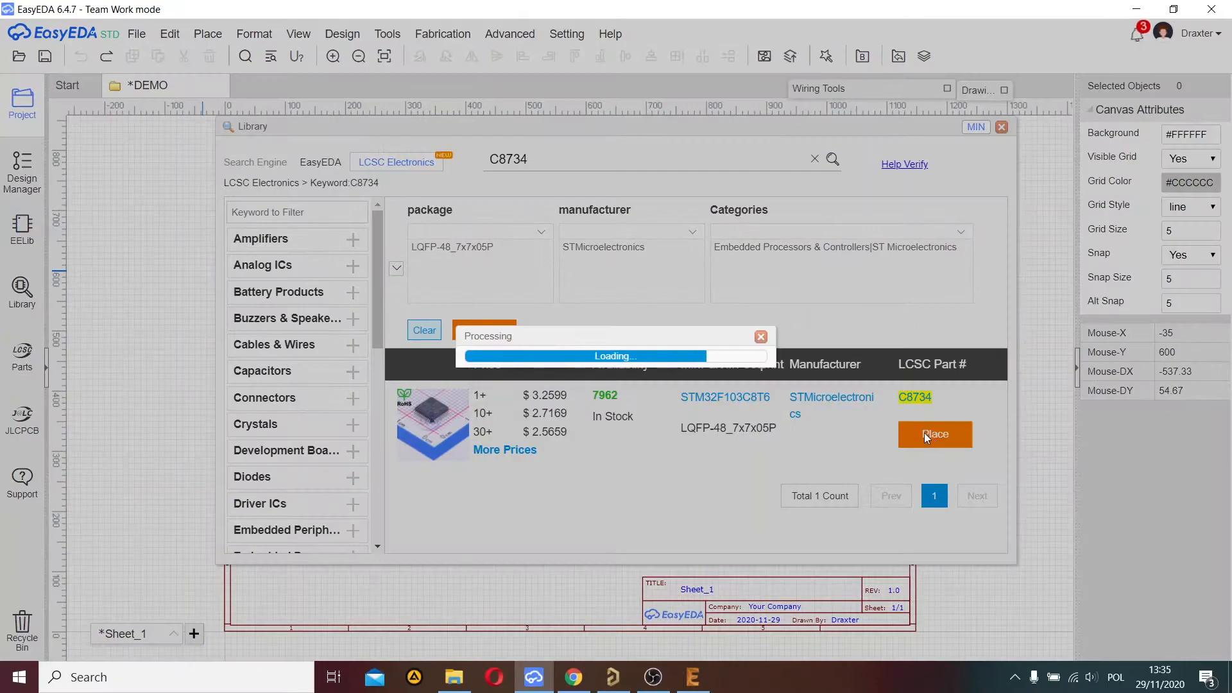
left_click(935, 433)
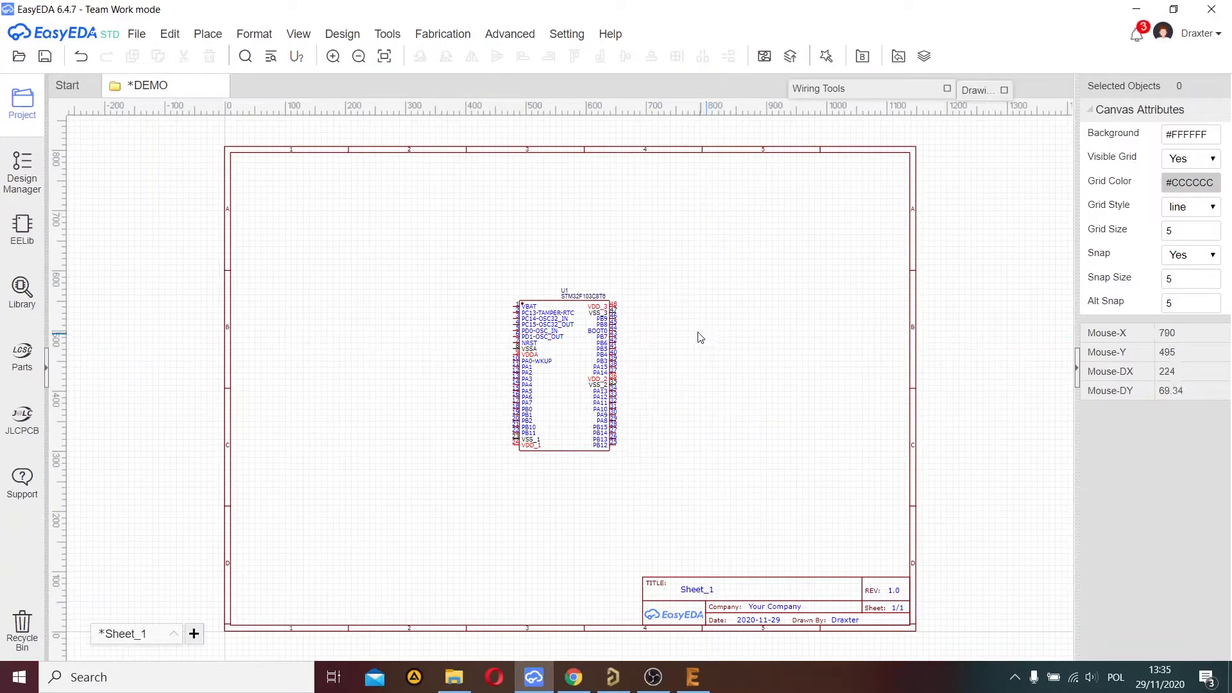
Step: Convert the schematic to a PCB, continuing past the unfinished nets warning
left_click(136, 33)
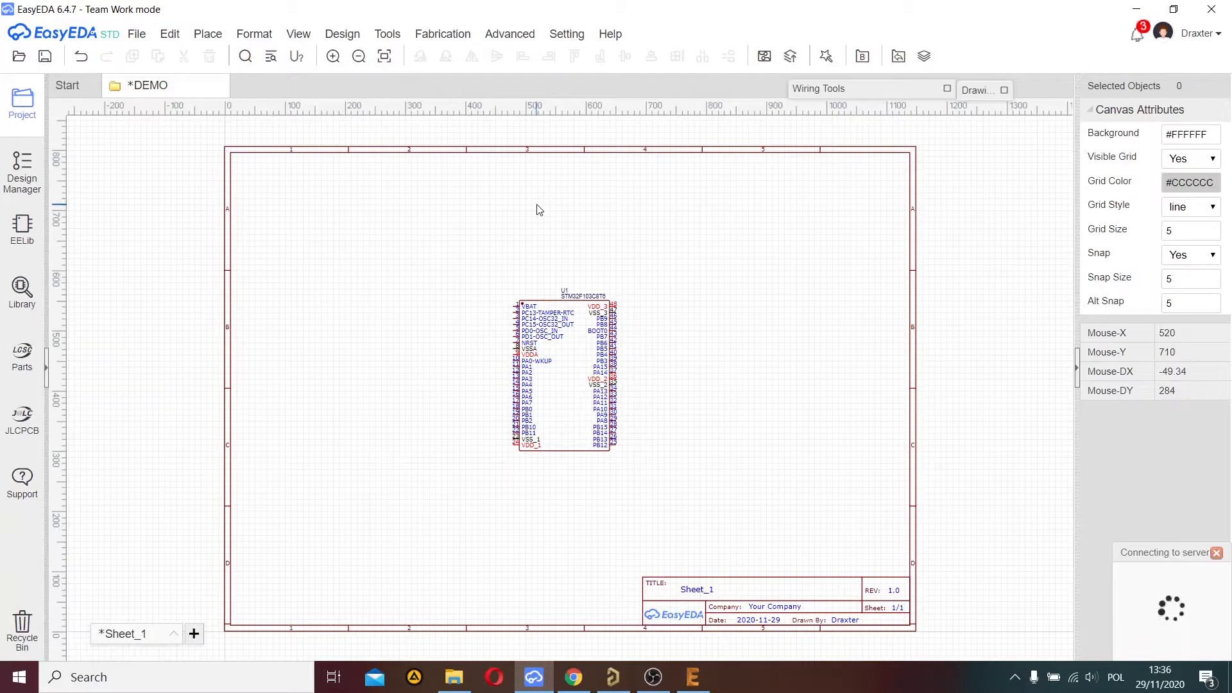
left_click(342, 34)
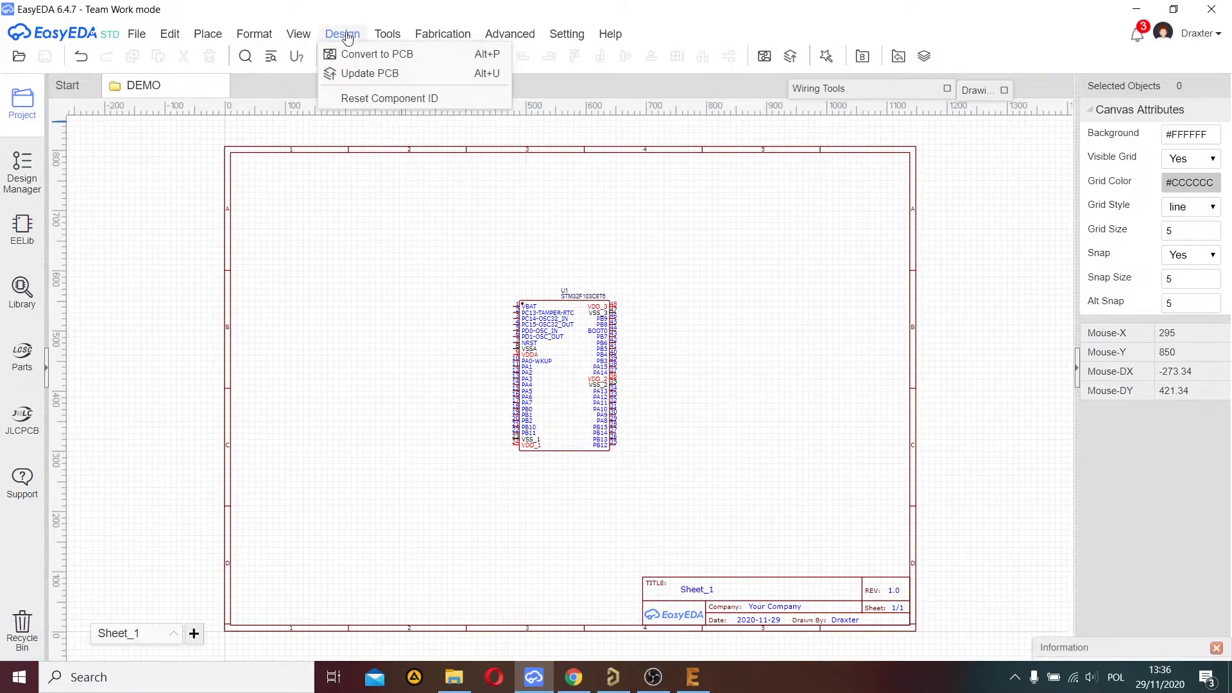
left_click(377, 54)
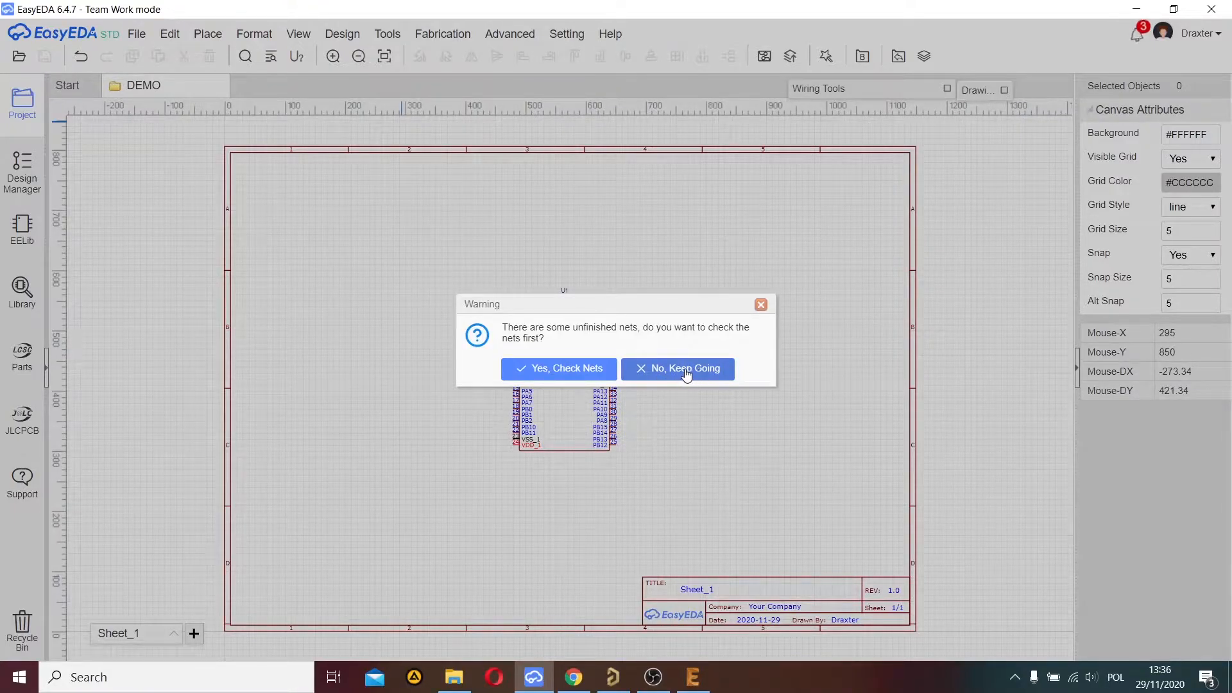
left_click(678, 369)
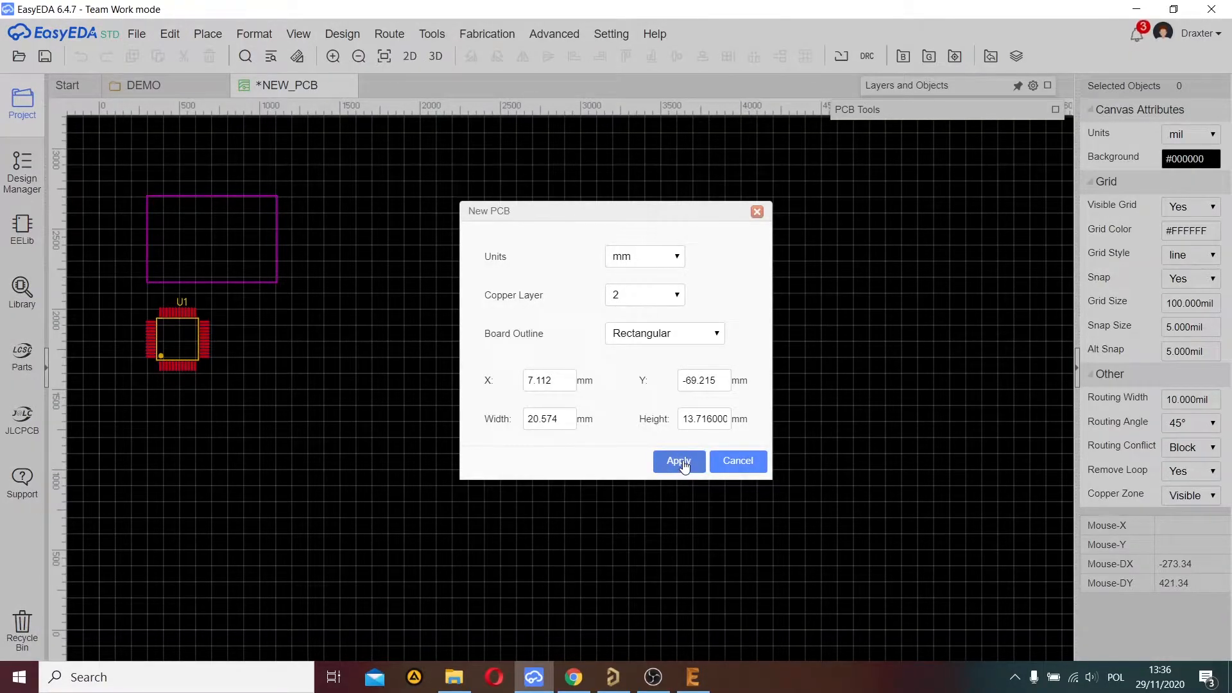
Step: Apply the rectangular board outline and move the U1 LQFP-48 footprint inside it
left_click(679, 460)
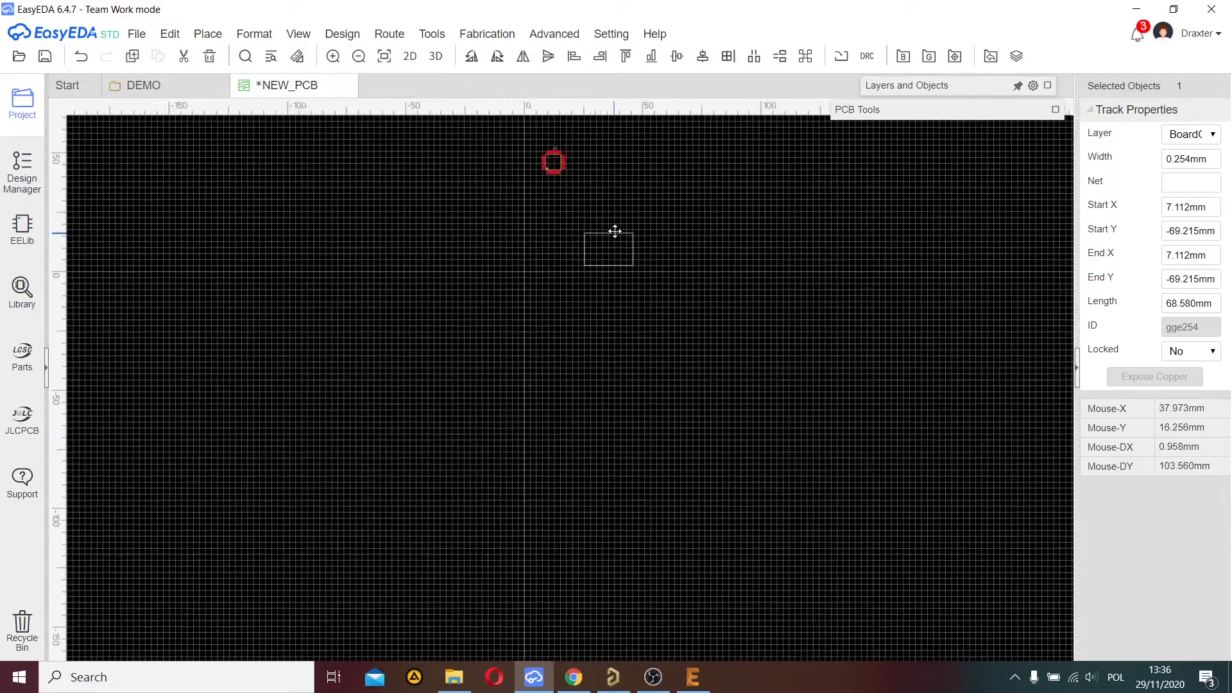
left_click(593, 194)
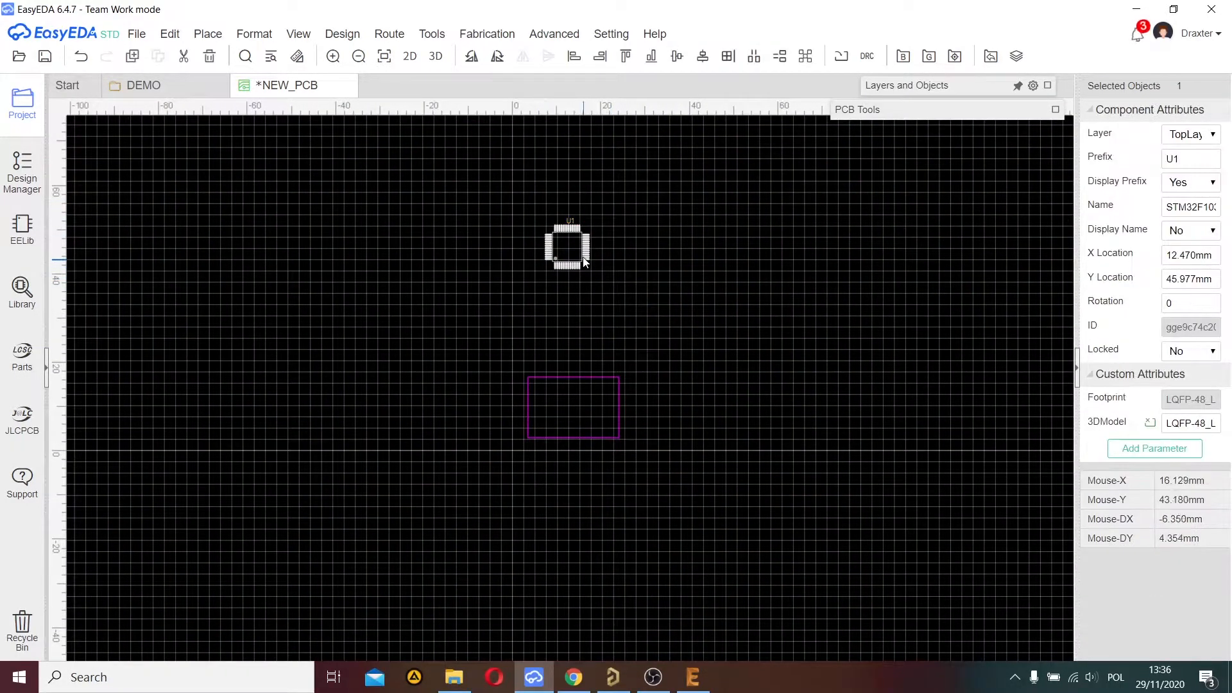
left_click_drag(567, 246, 572, 412)
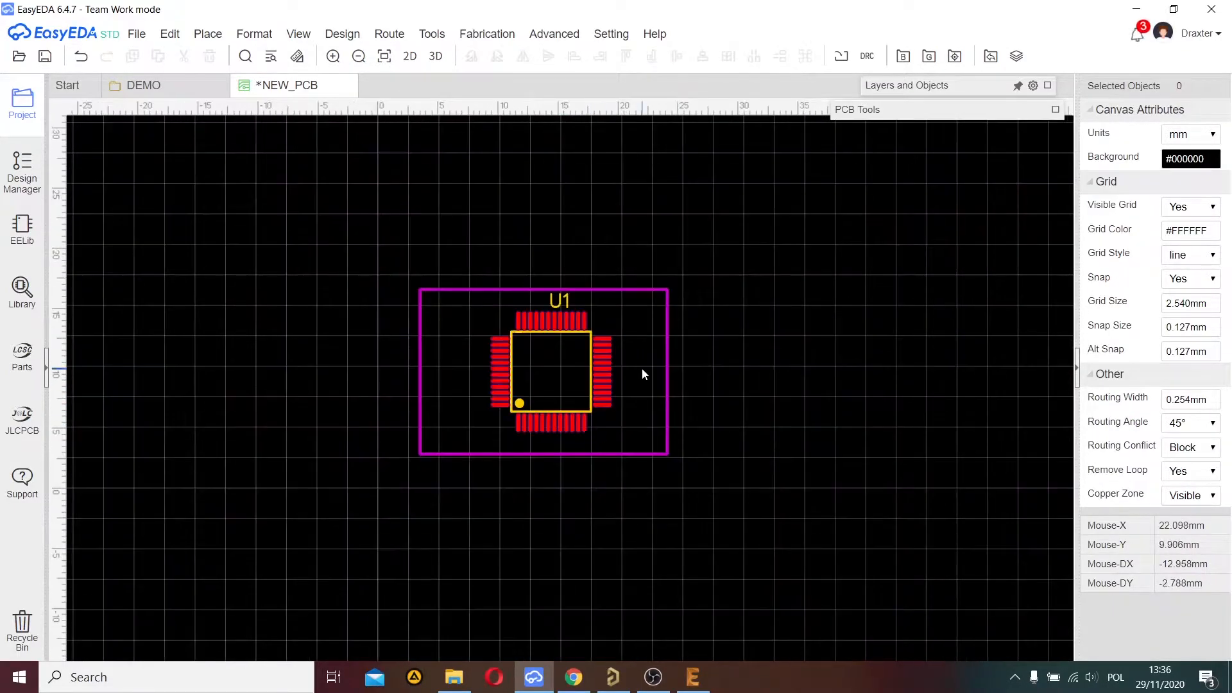
left_click(559, 301)
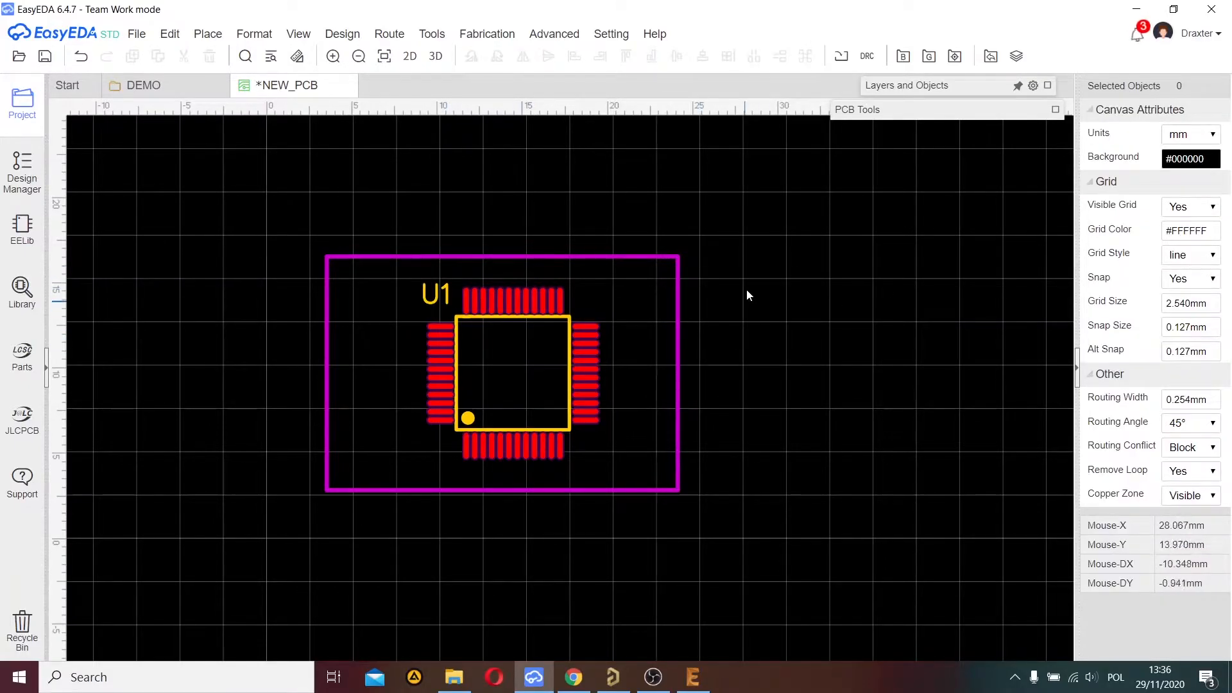
Step: Save the PCB document and start an Altium format export
left_click(136, 33)
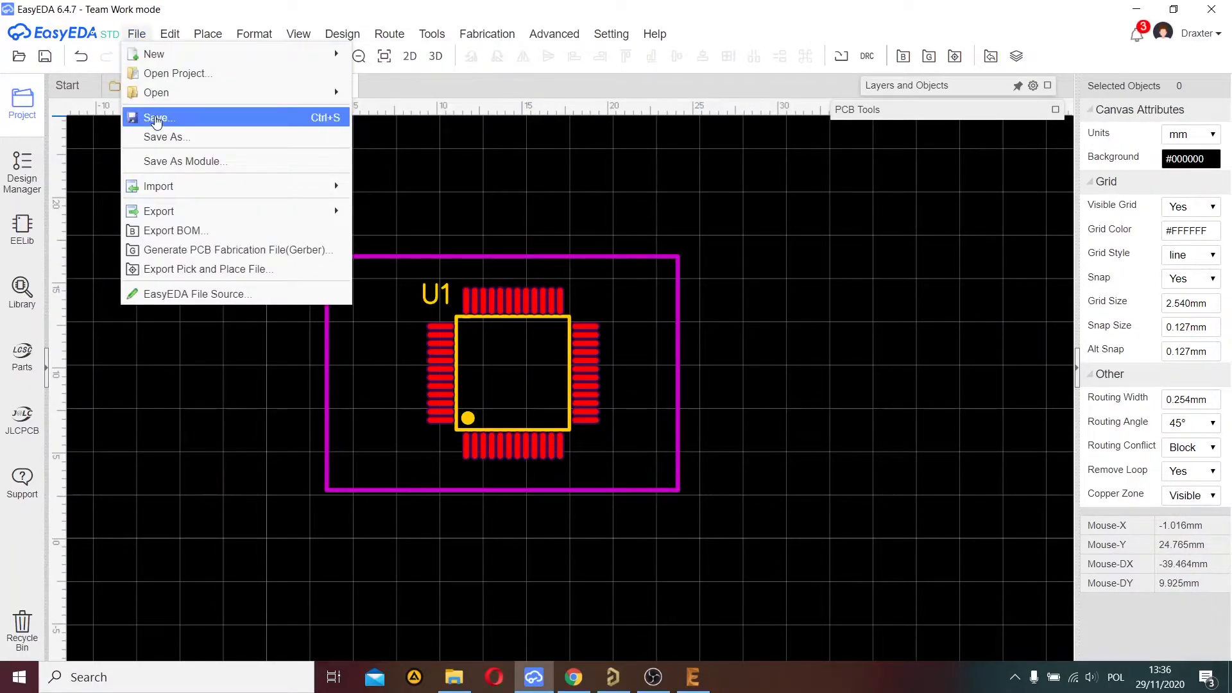
left_click(158, 118)
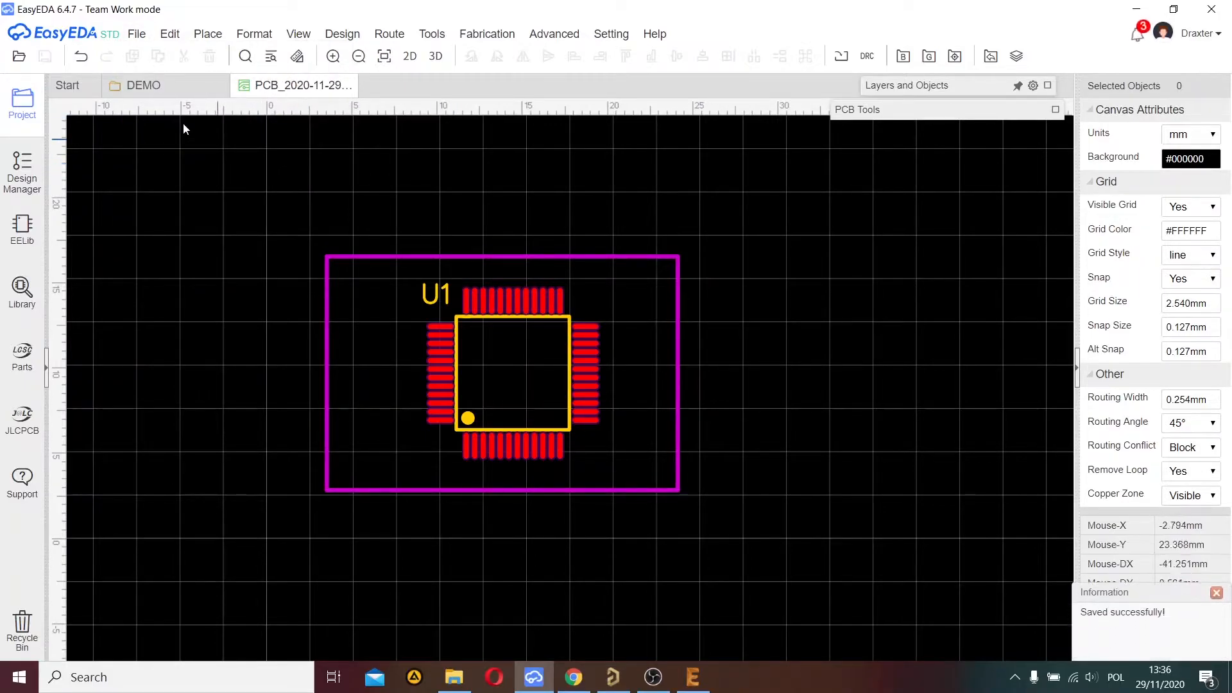
left_click(136, 33)
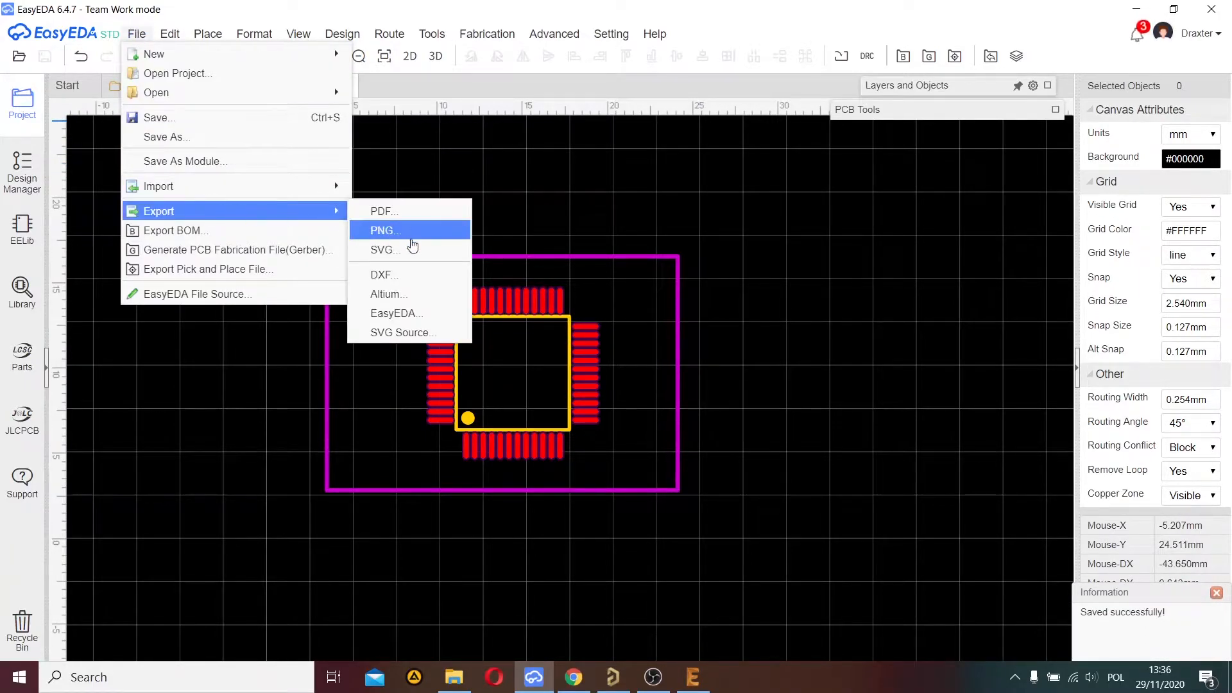
left_click(389, 294)
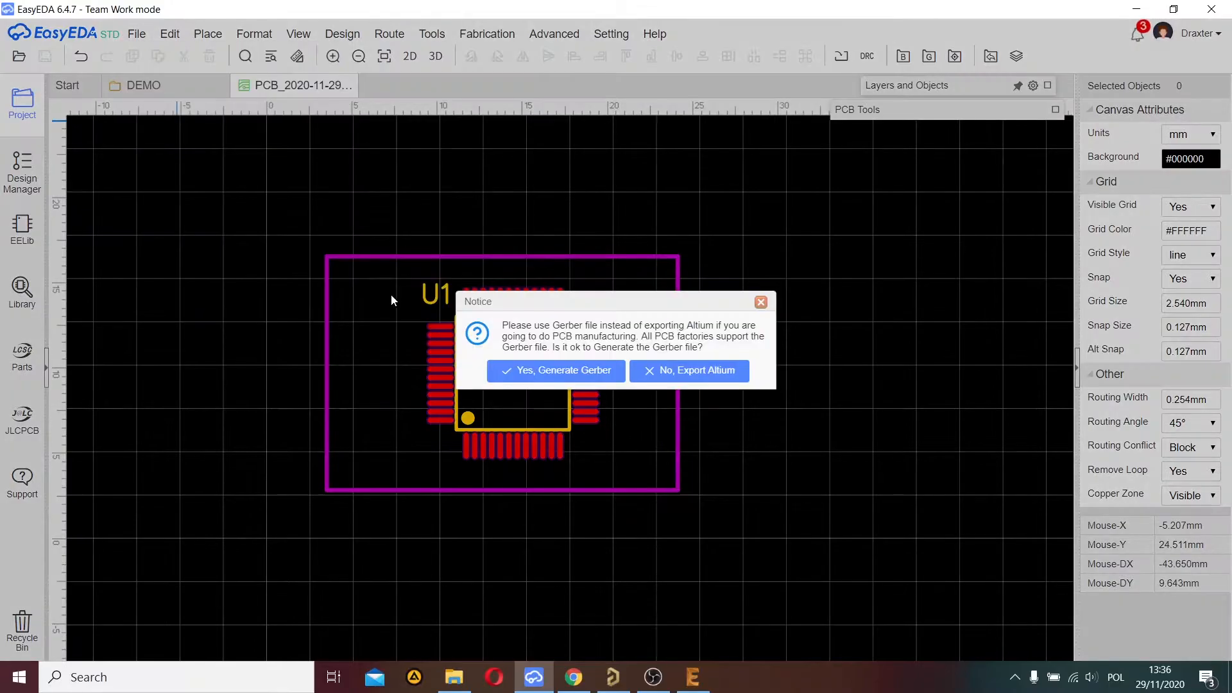
mouse_move(555, 330)
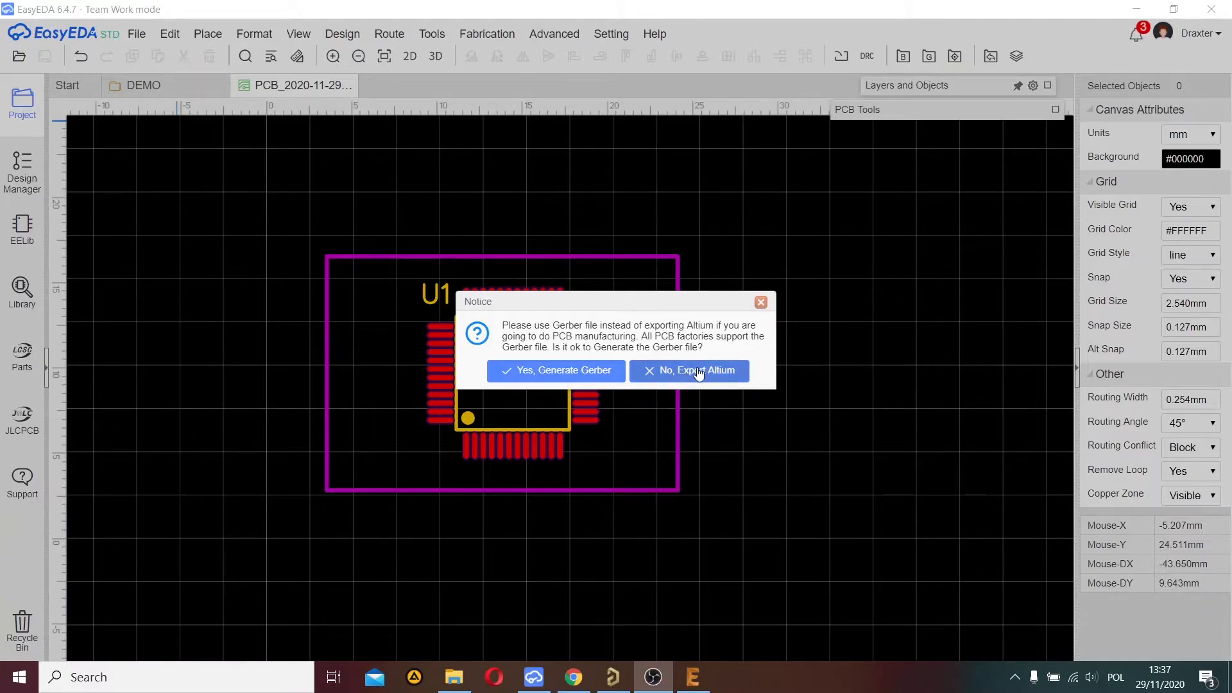
mouse_move(703, 378)
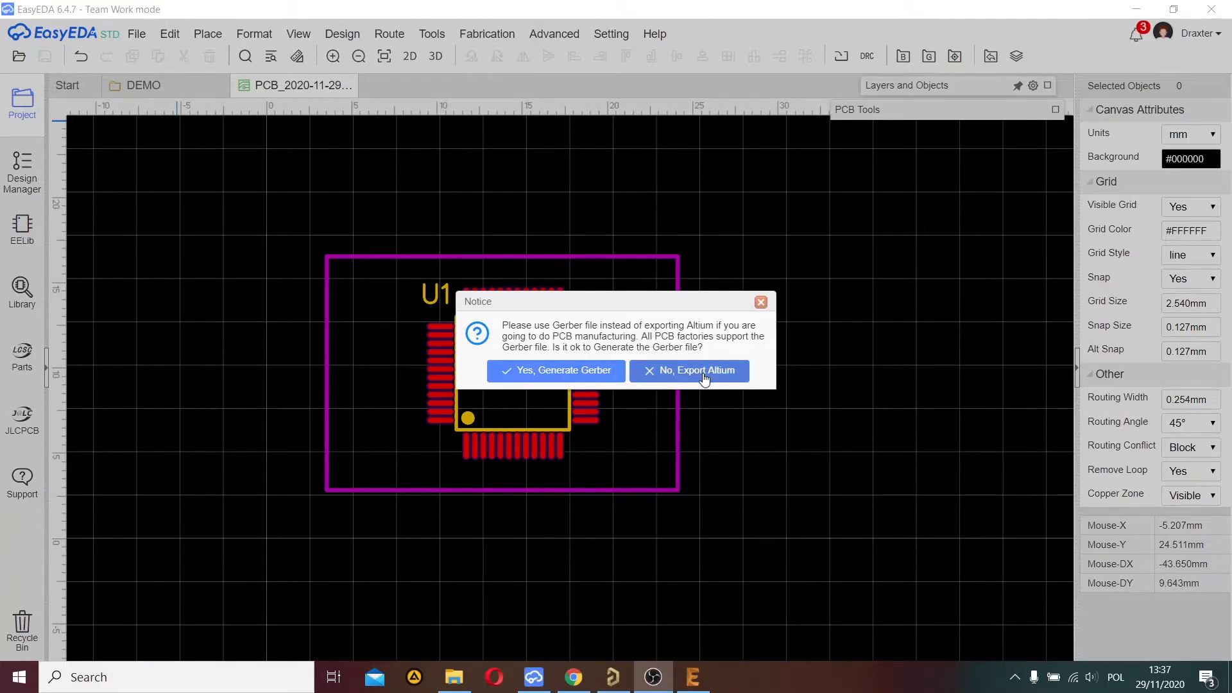
Step: Skip Gerber, download the Altium .pcbdoc and save it to E:\easyEDA2Eagle
left_click(689, 369)
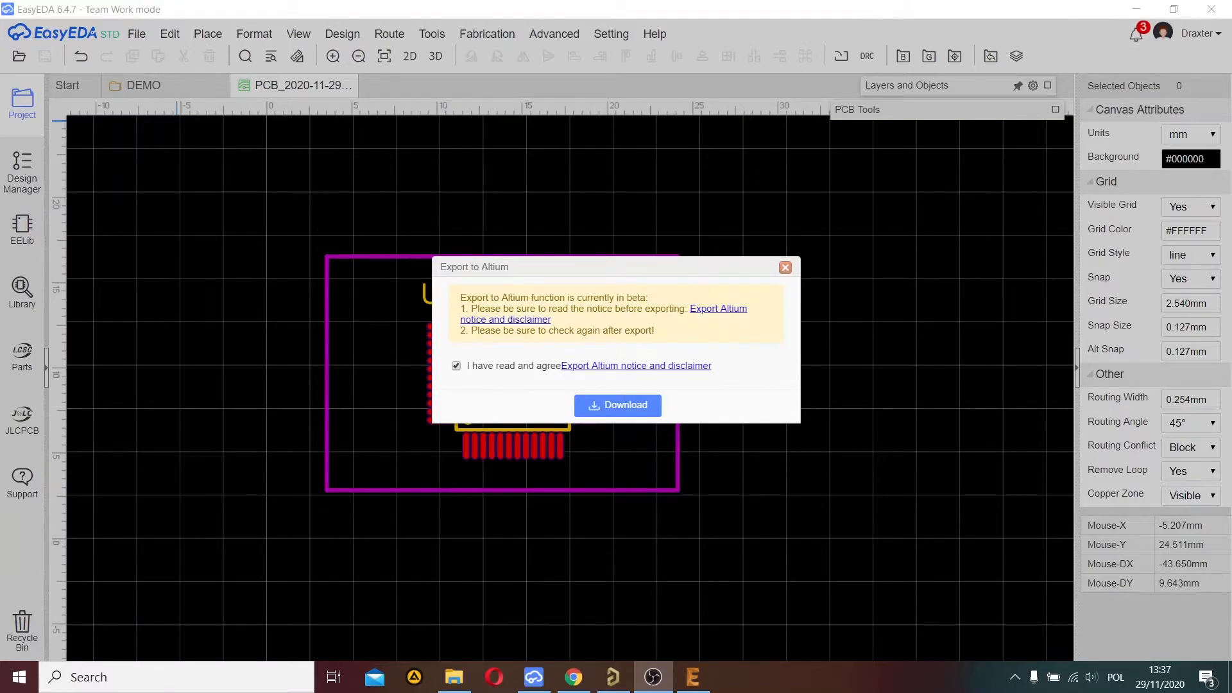
left_click(617, 405)
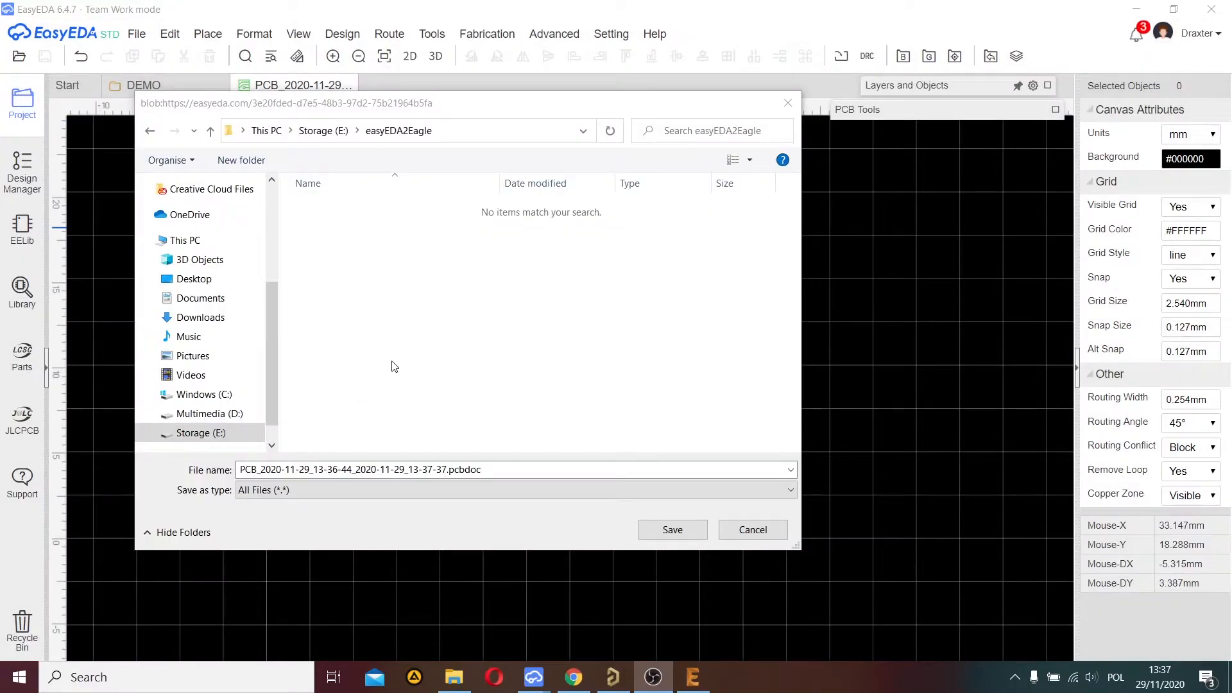
mouse_move(377, 289)
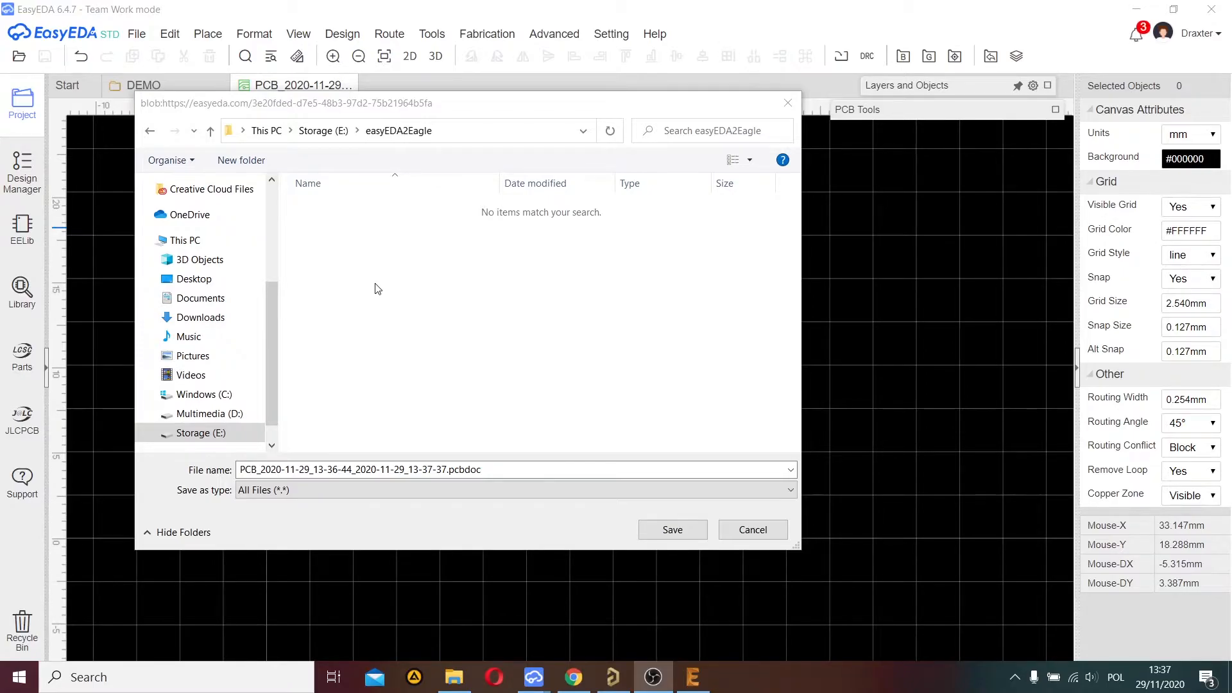
left_click(672, 529)
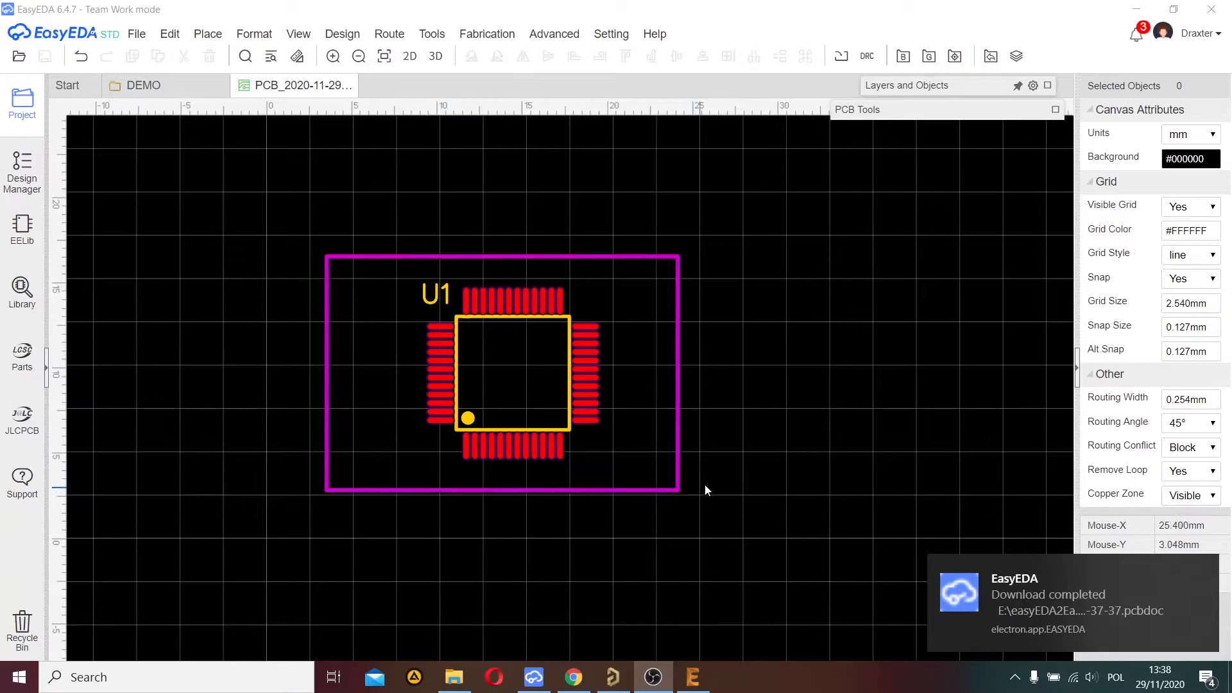
mouse_move(955, 539)
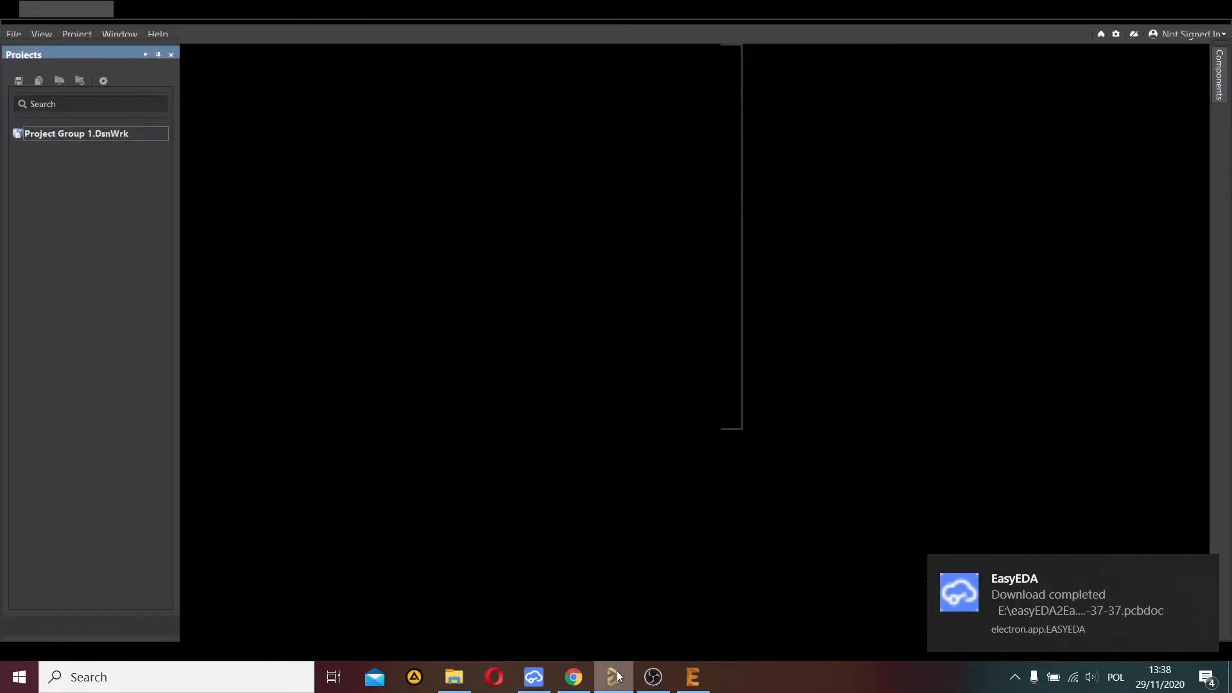
Step: View the Altium Designer downloads page in Chrome, then bring Altium Designer to the front
left_click(573, 678)
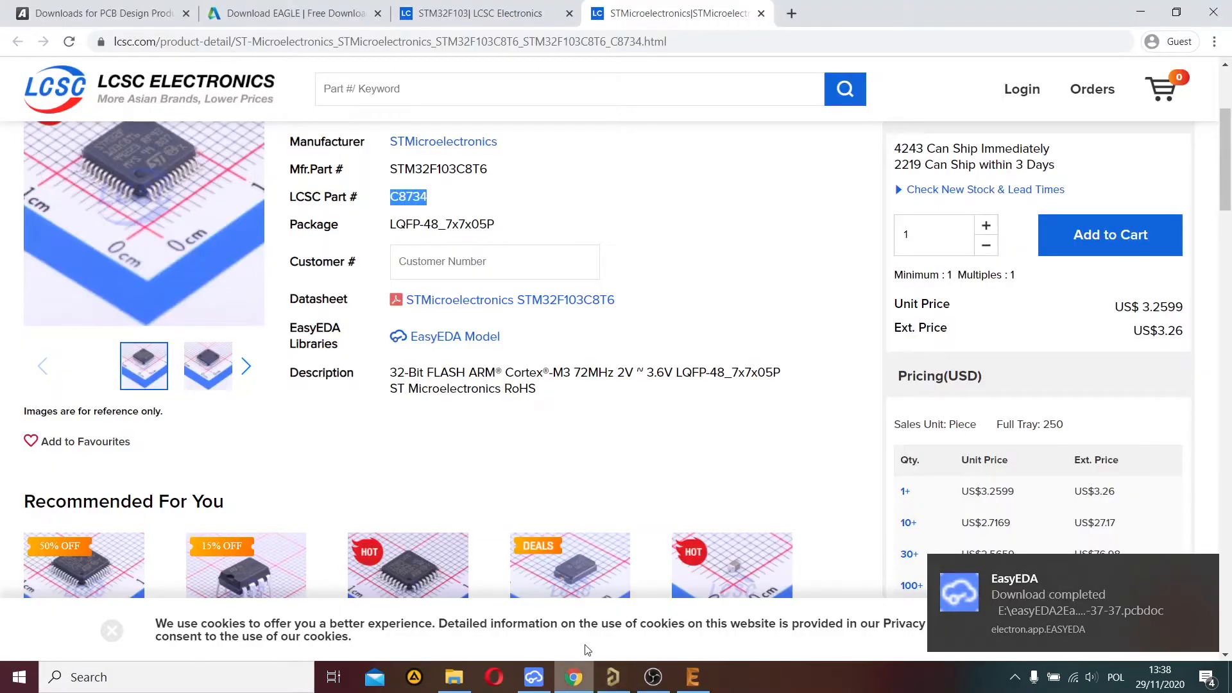
left_click(97, 12)
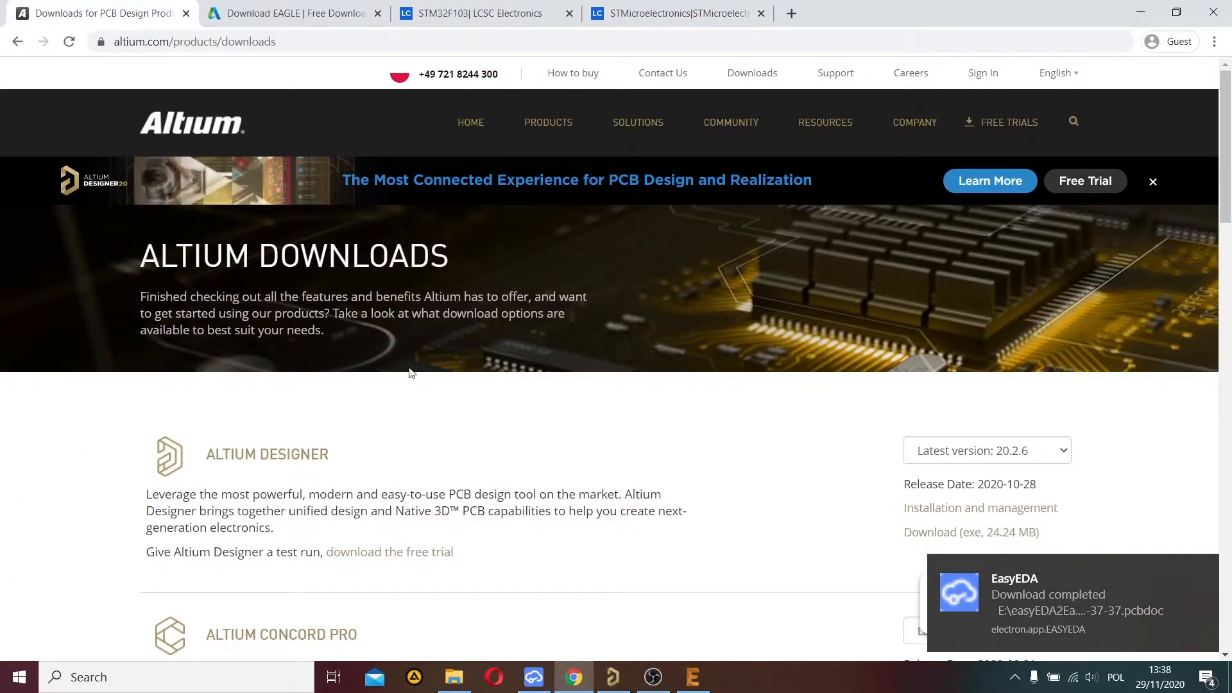
left_click(987, 451)
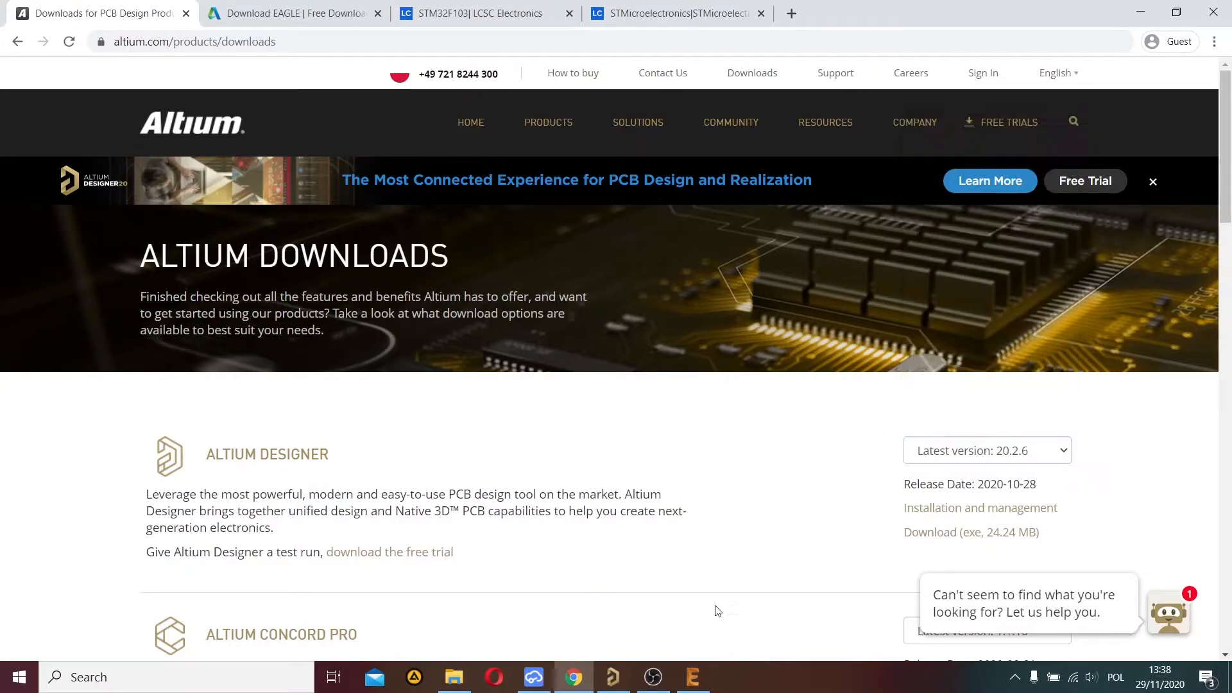
left_click(613, 678)
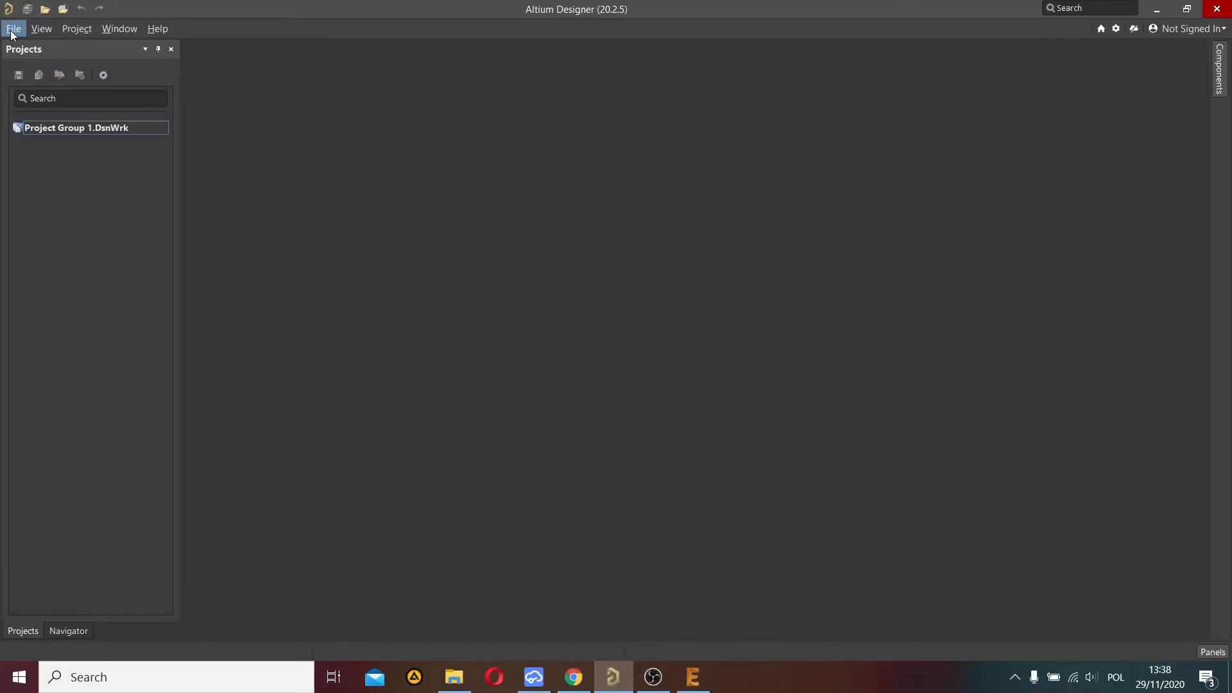
Step: Open the exported PCB_2020-11-29 .pcbdoc from the easyEDA2Eagle folder in Altium Designer
left_click(15, 28)
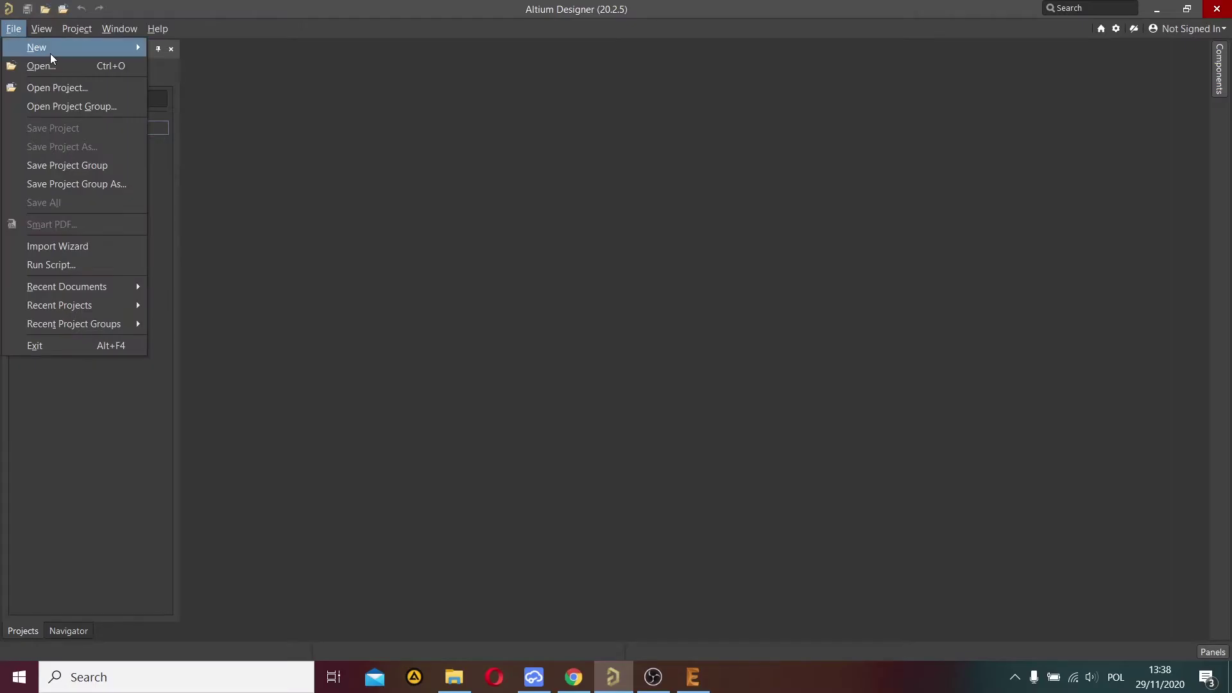
left_click(40, 65)
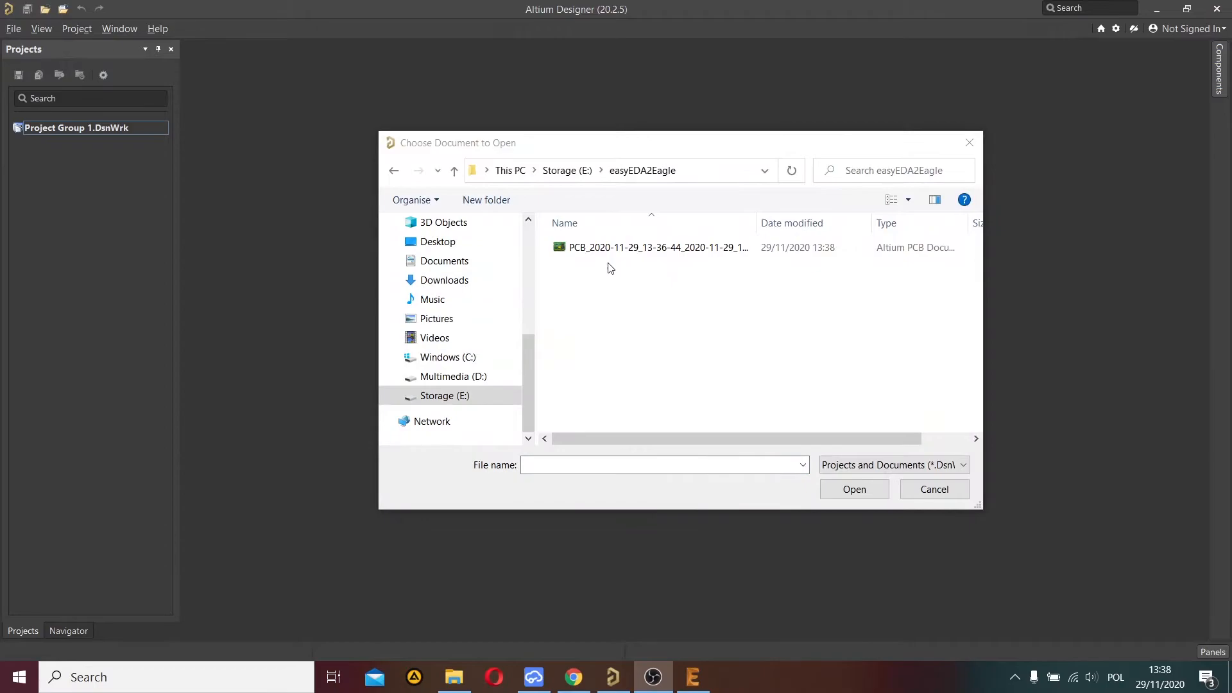
left_click(658, 248)
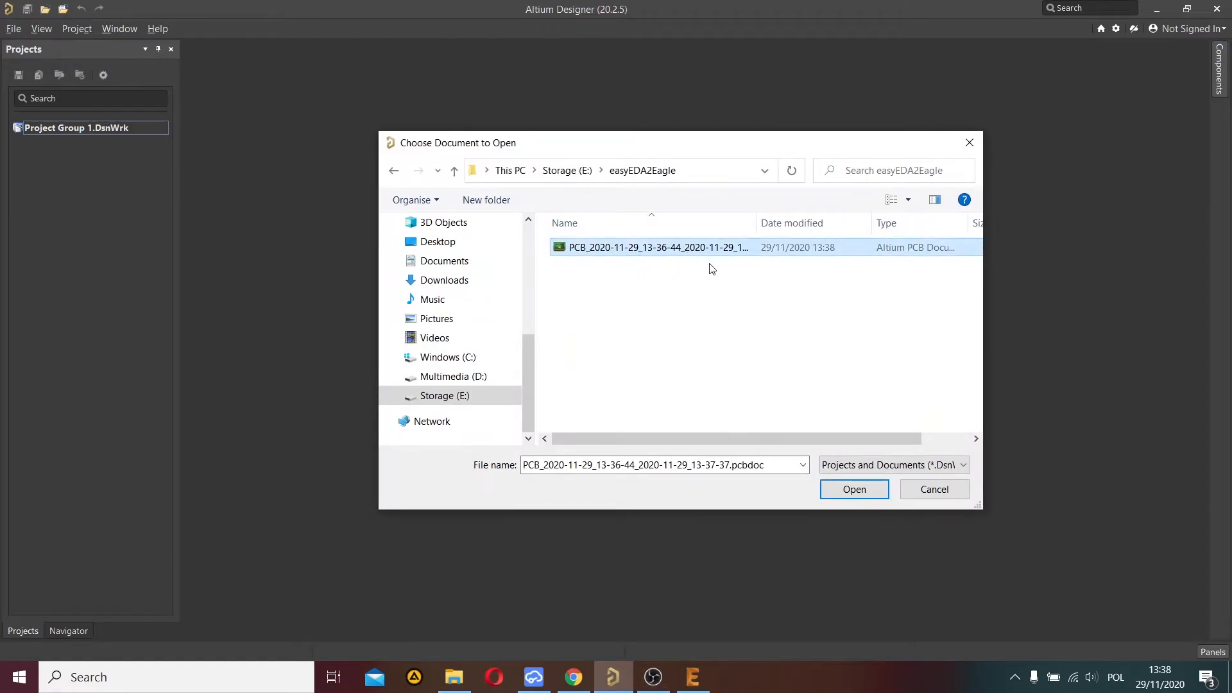
left_click(855, 489)
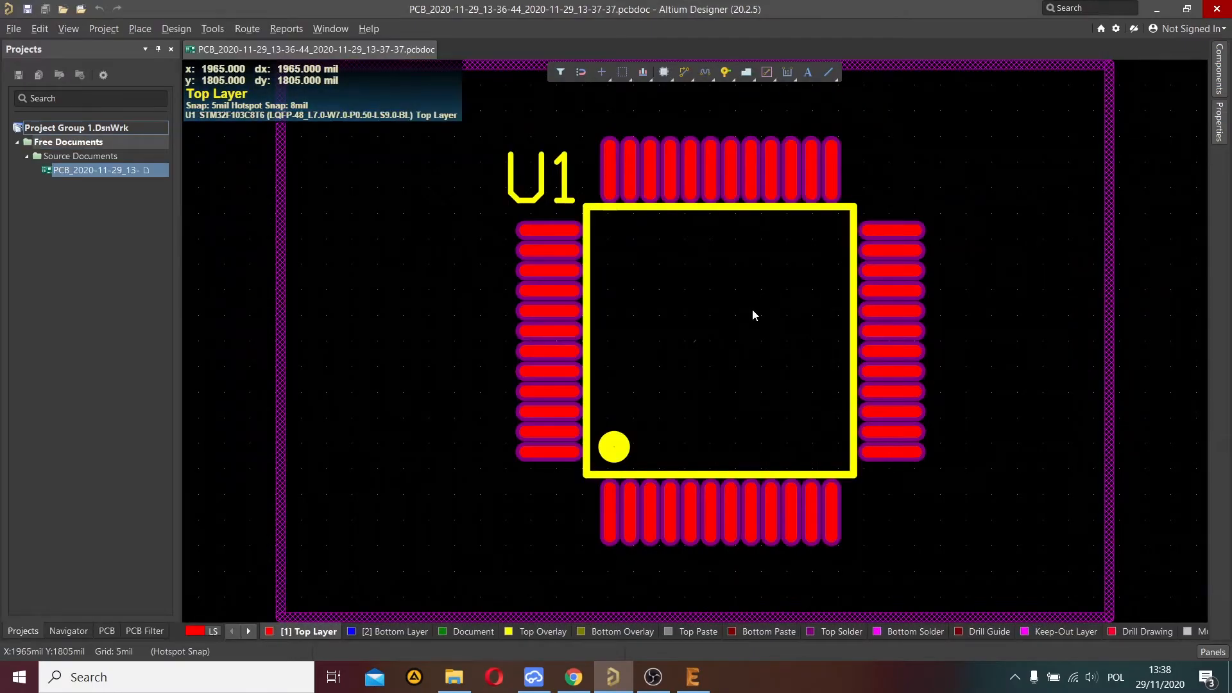
mouse_move(469, 175)
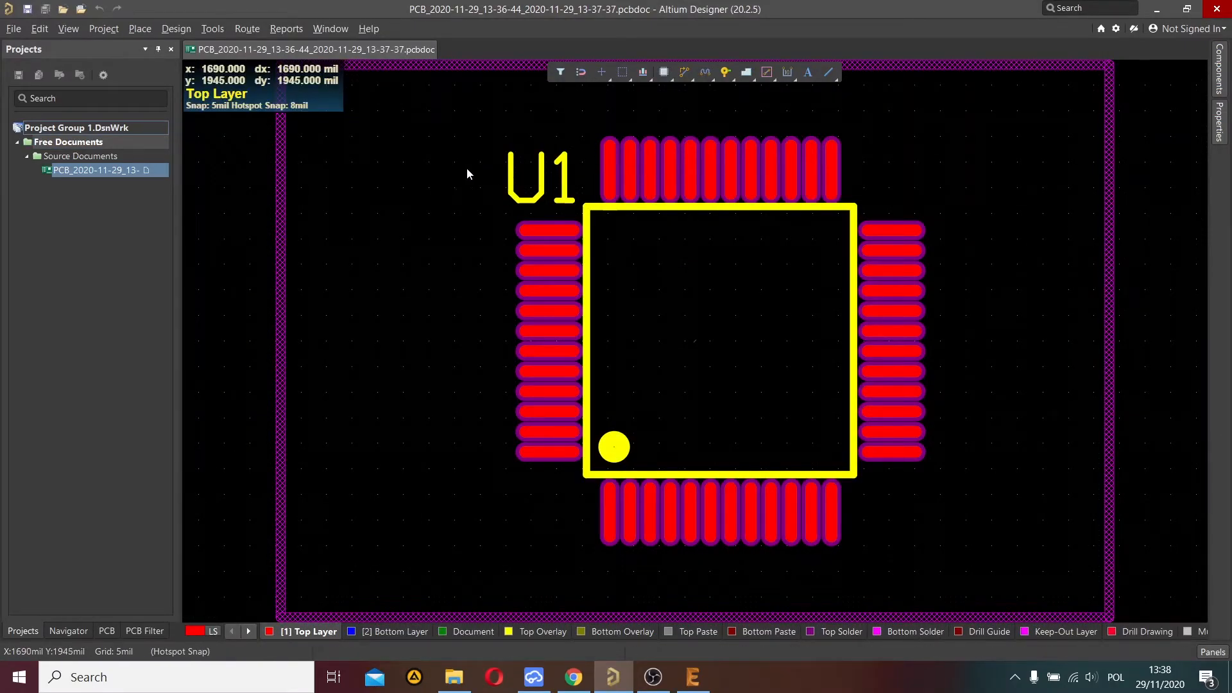
Step: Export the board as a P-CAD ASCII .PCB file into the easyEDA2Eagle folder and confirm
left_click(13, 28)
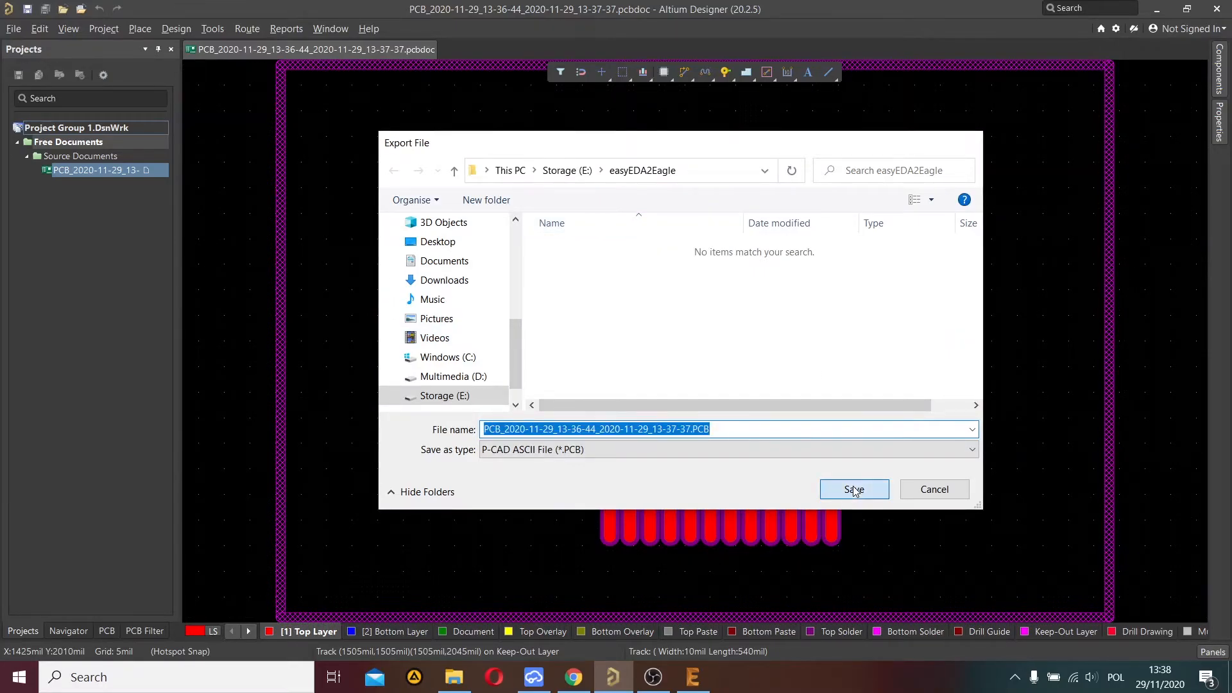
left_click(855, 489)
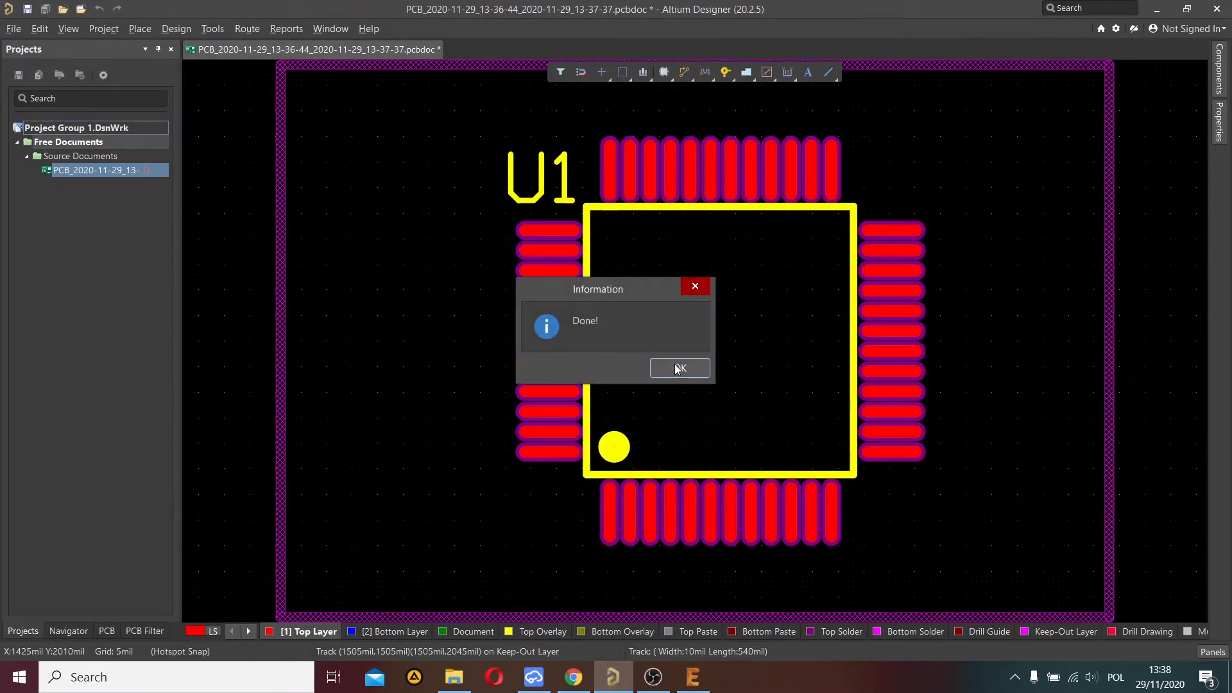
left_click(680, 368)
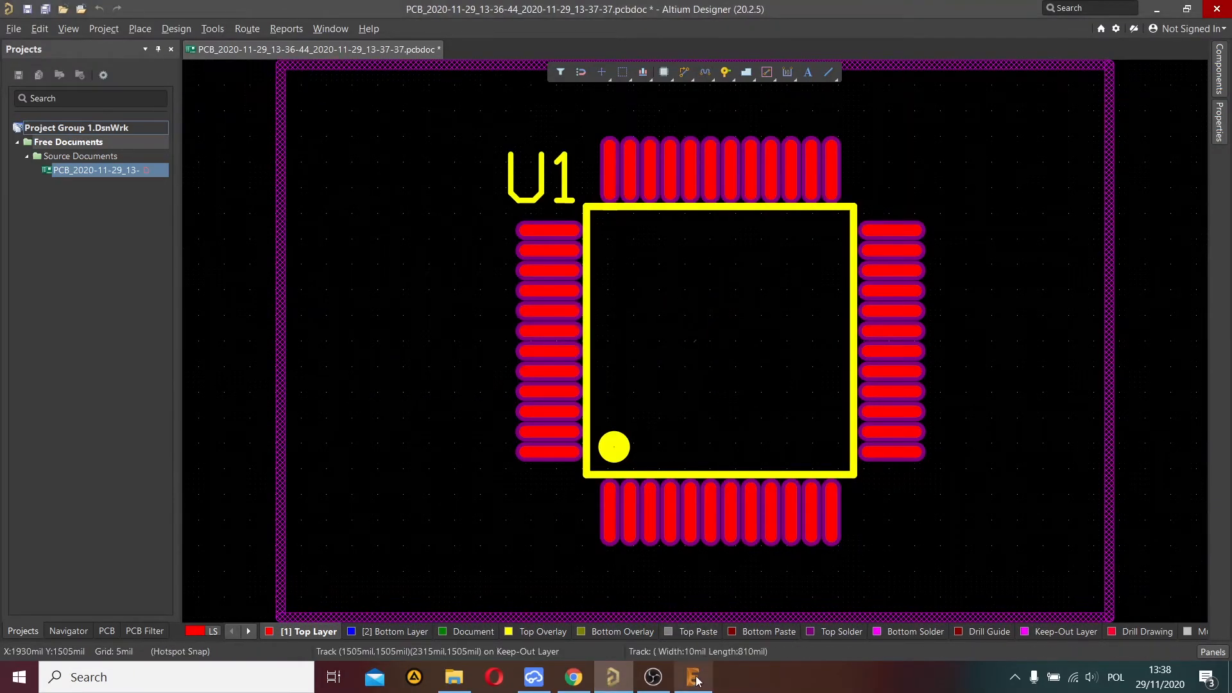
Step: Switch from Chrome to the EAGLE Control Panel window
left_click(692, 677)
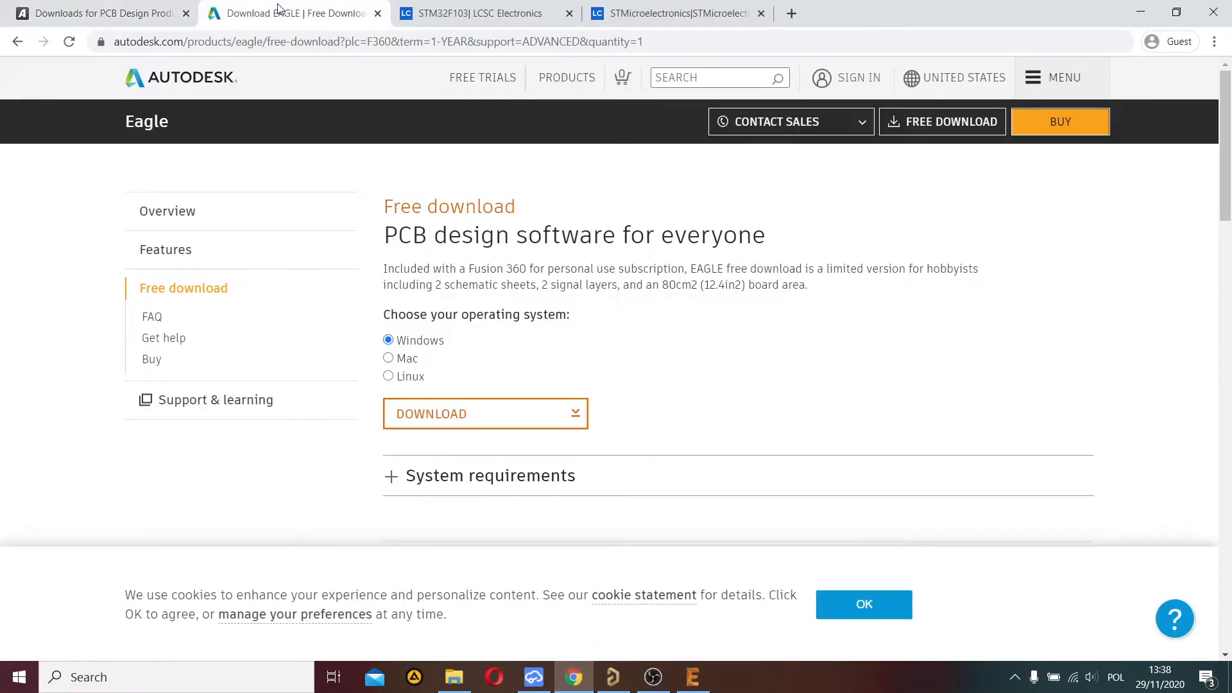
mouse_move(701, 658)
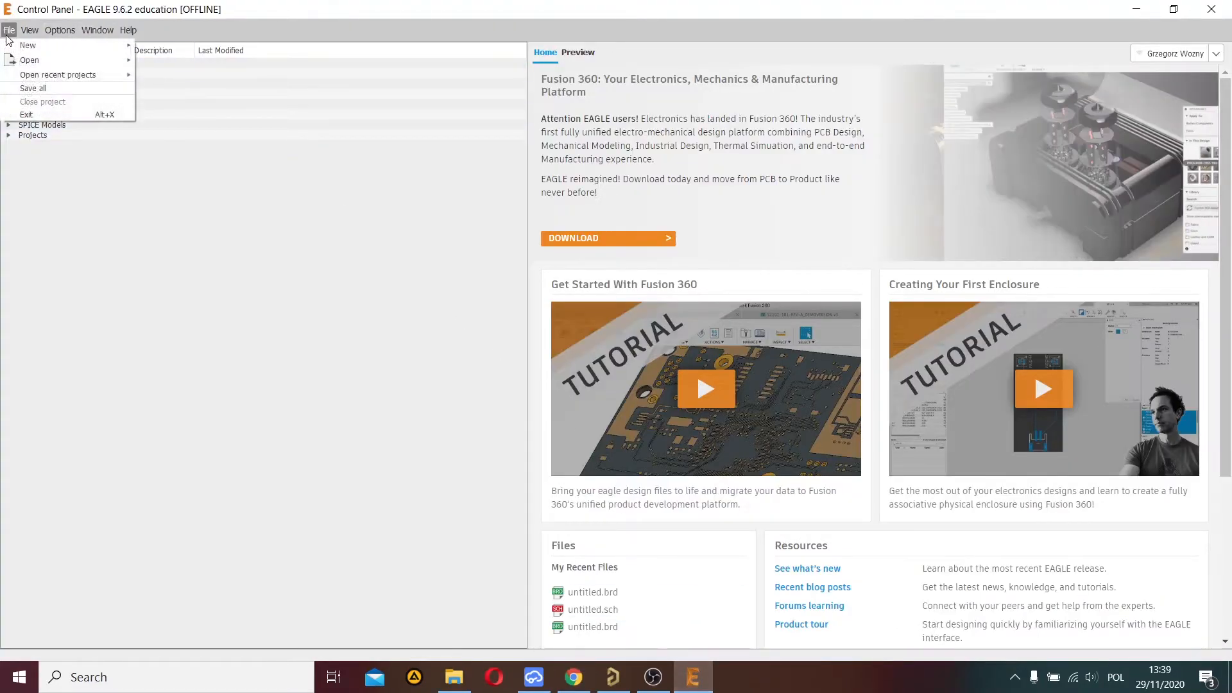
Step: Create a new empty board and start a P-CAD/Altium/Protel import
left_click(315, 113)
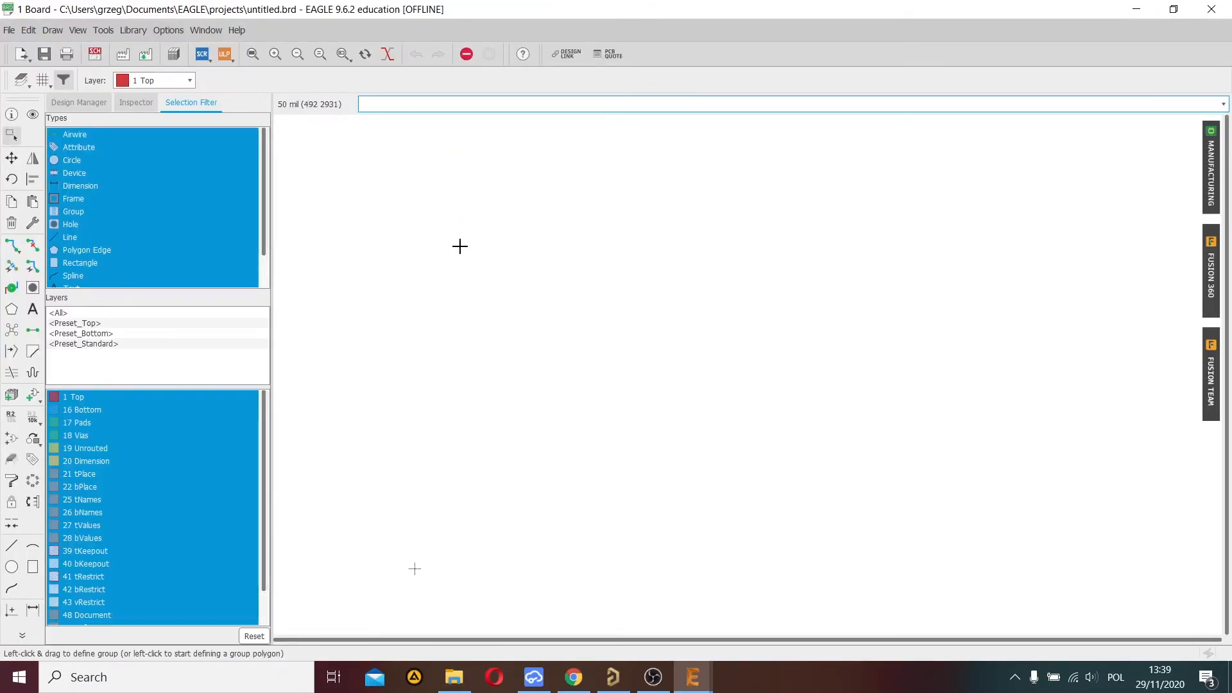
left_click(9, 29)
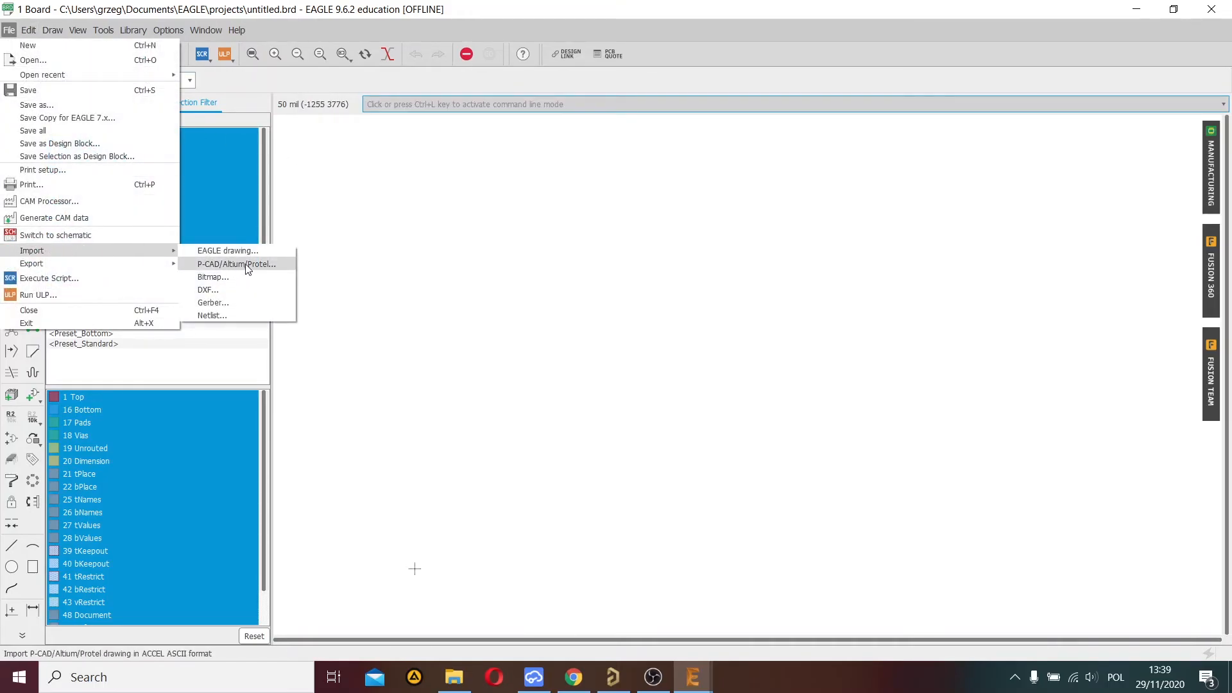
left_click(236, 265)
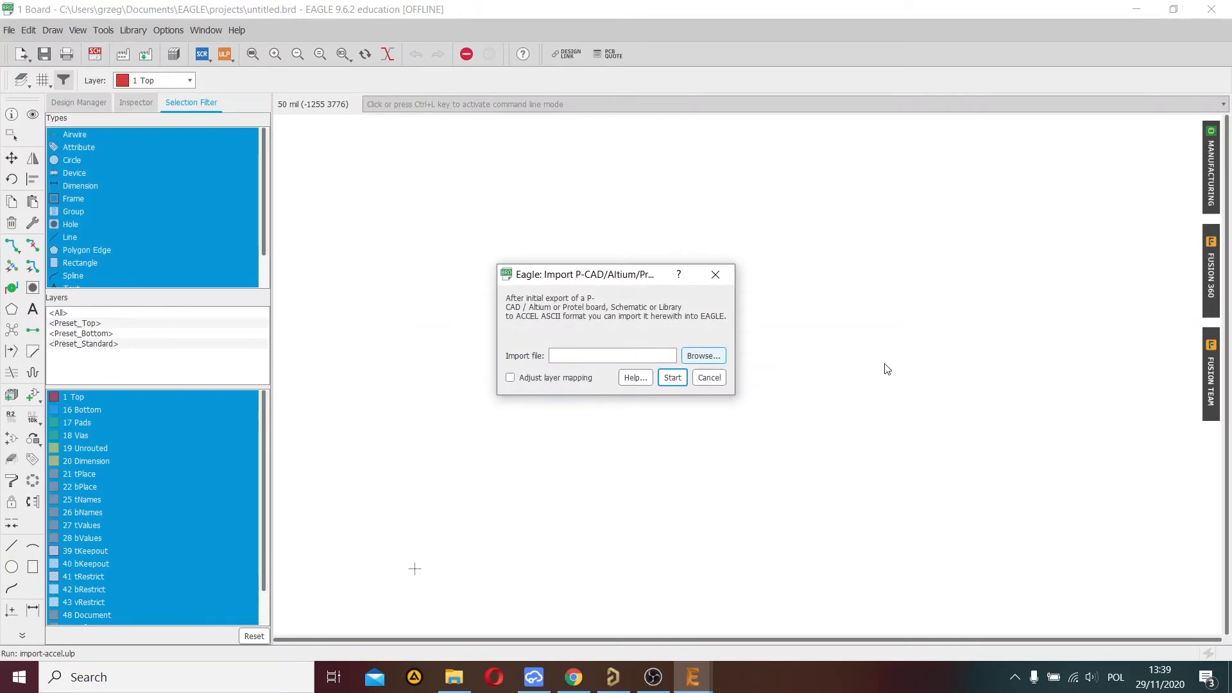
mouse_move(878, 375)
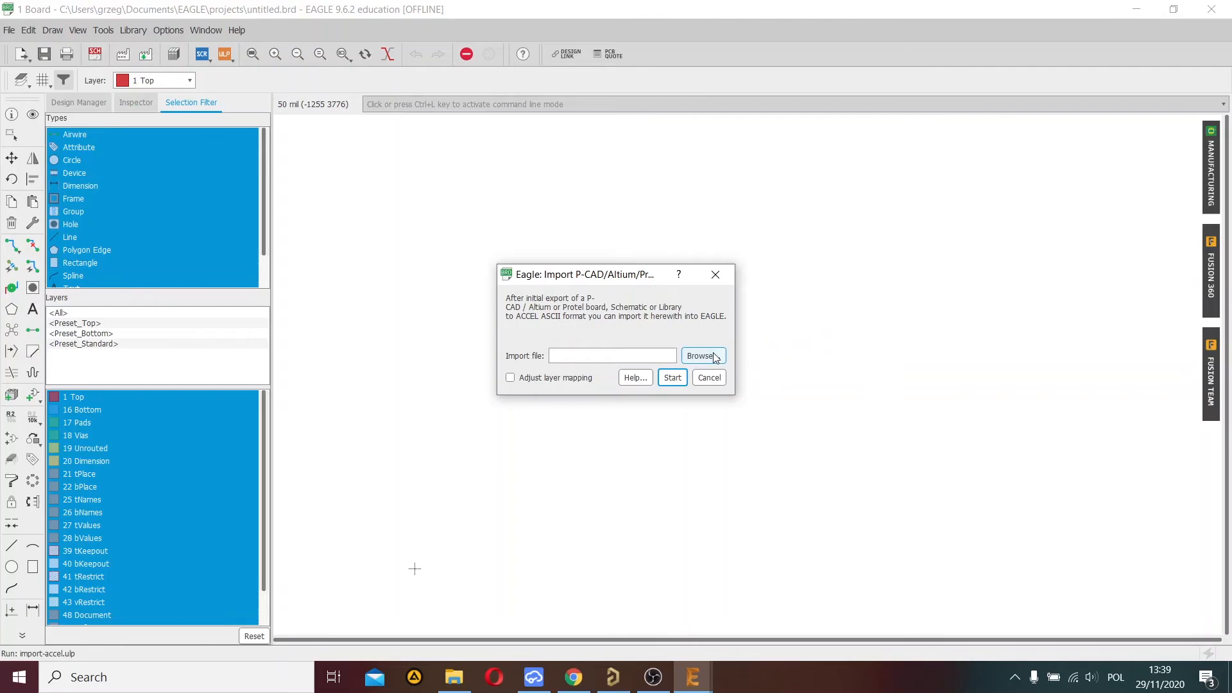
Step: Select the exported P-CAD .PCB file from easyEDA2Eagle and run the import
left_click(701, 356)
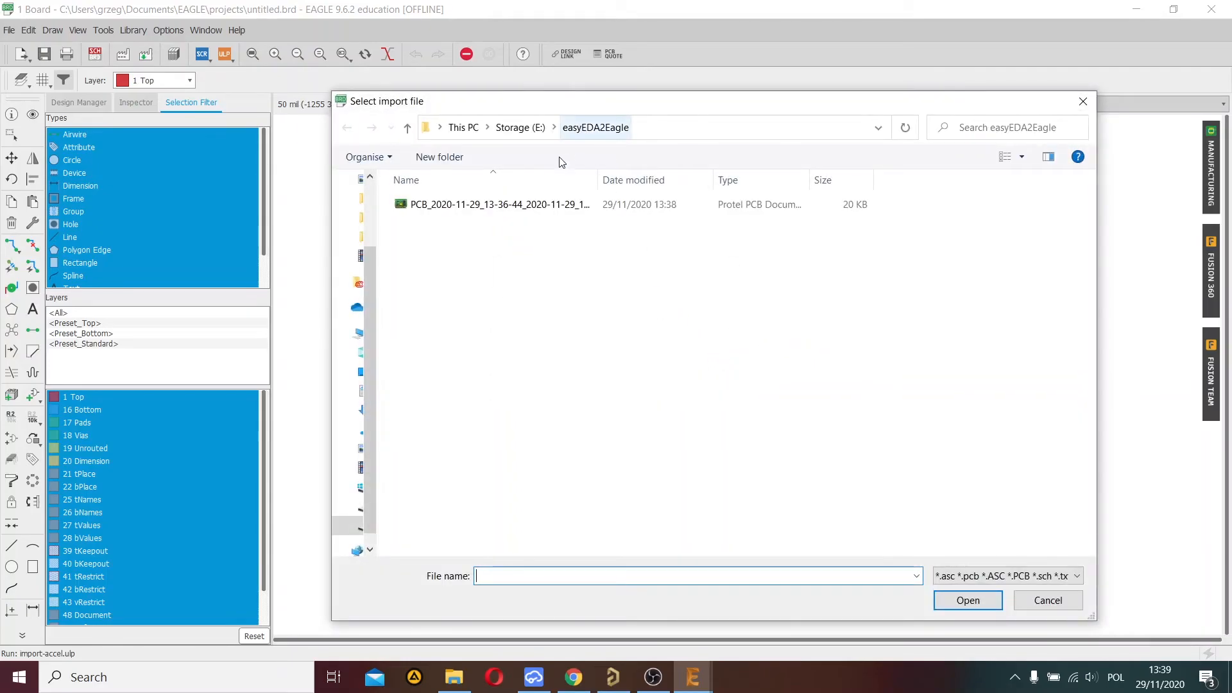
left_click(501, 204)
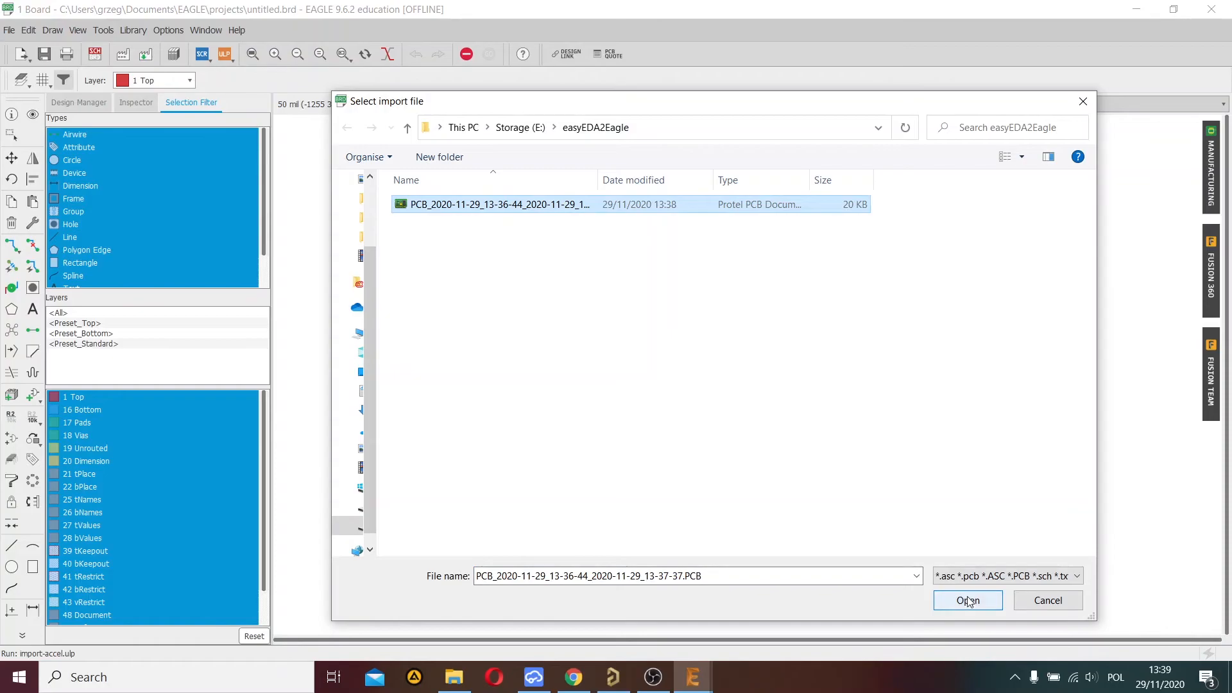
left_click(968, 601)
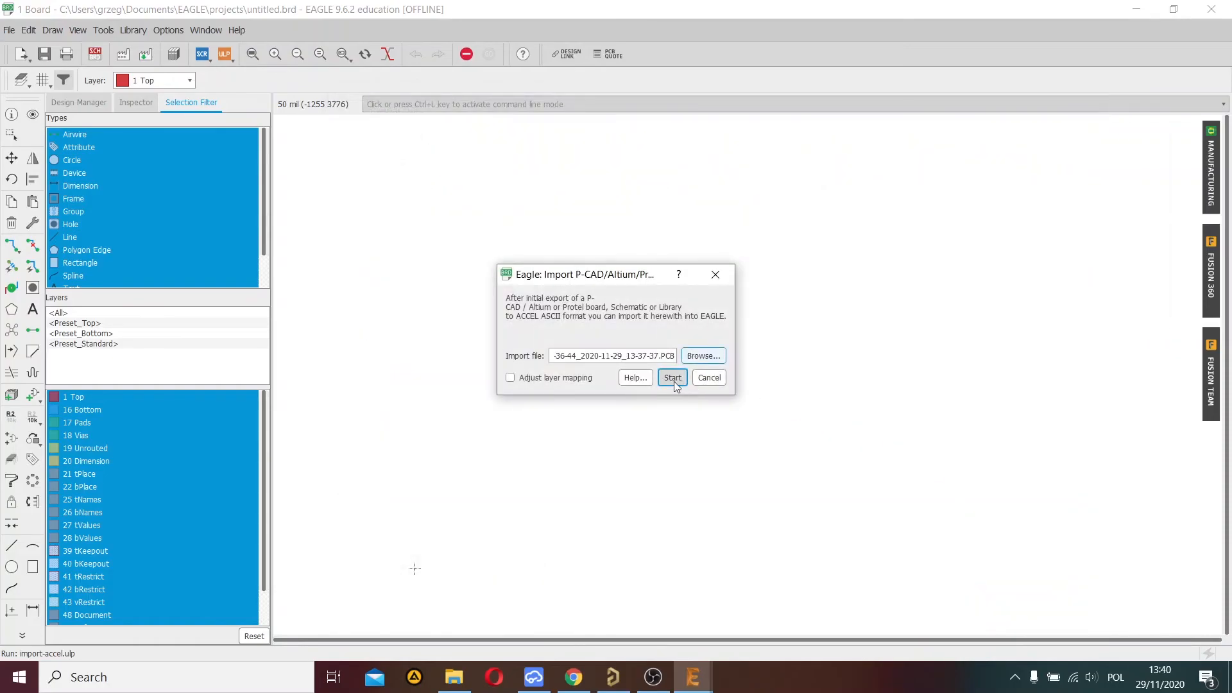
left_click(673, 378)
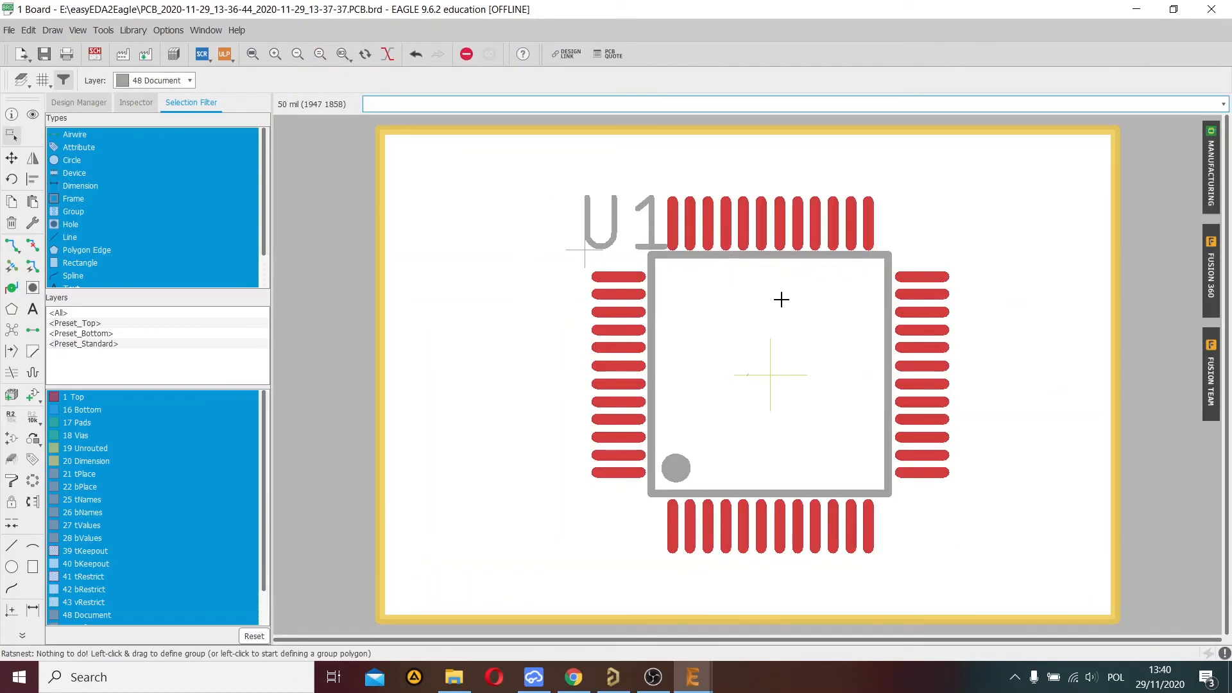
mouse_move(968, 306)
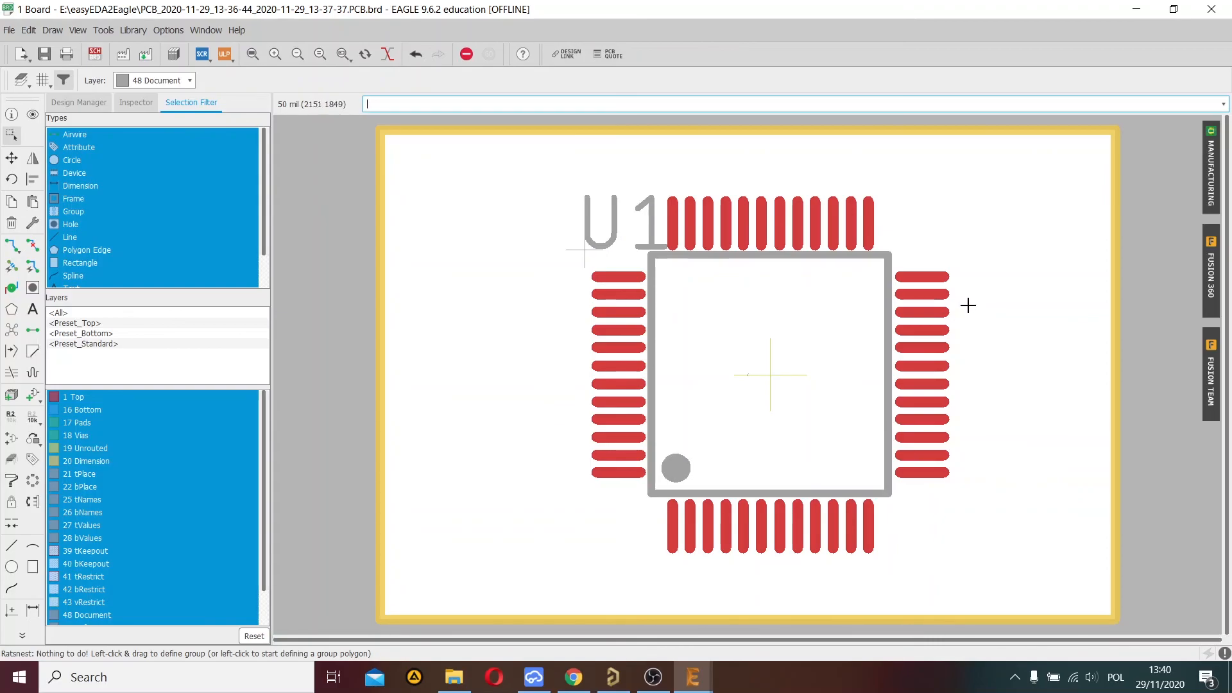
mouse_move(1051, 211)
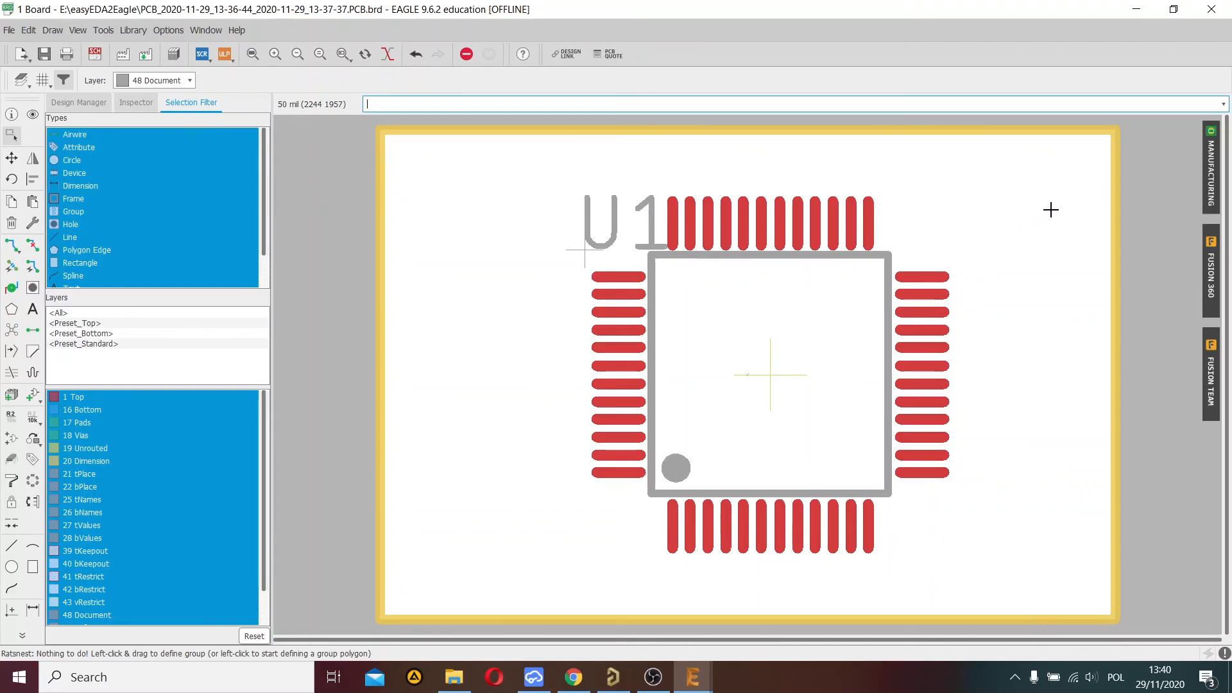